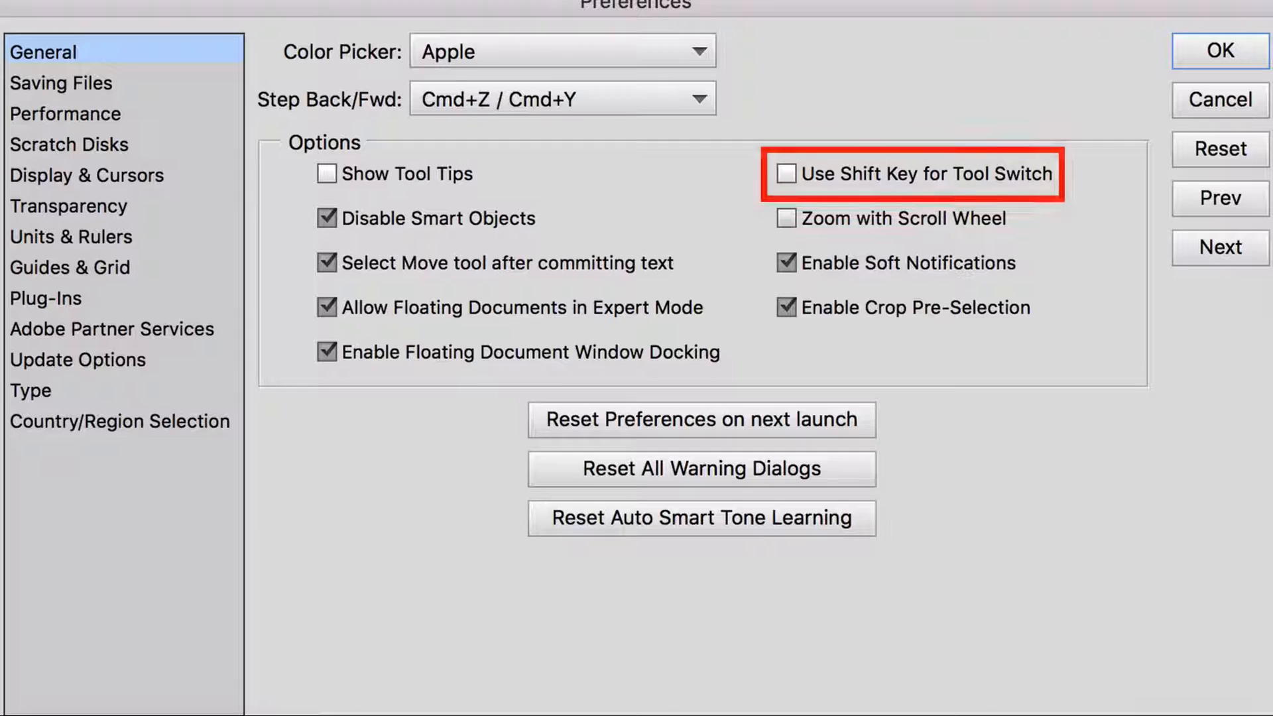
{"action": "mouse_move", "coordinate": [1066, 136]}
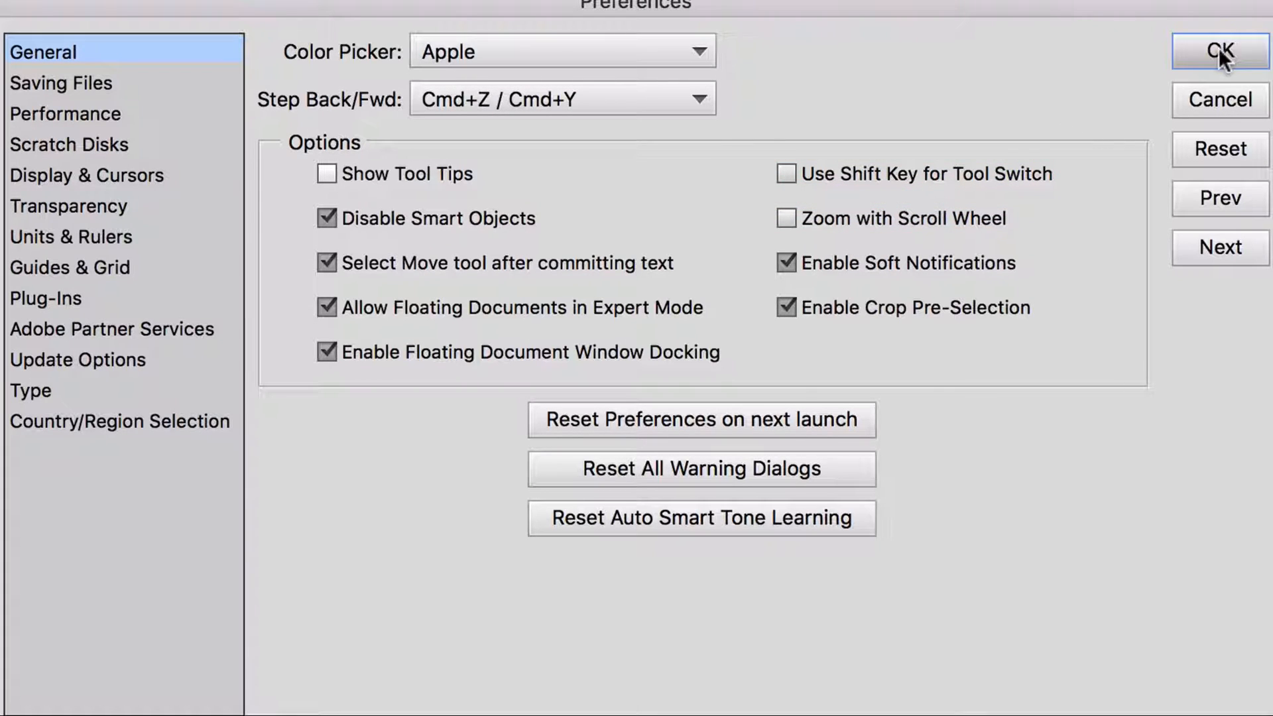
Confirm General preferences with Use Shift Key for Tool Switch left unchecked
{"action": "left_click", "coordinate": [1216, 49]}
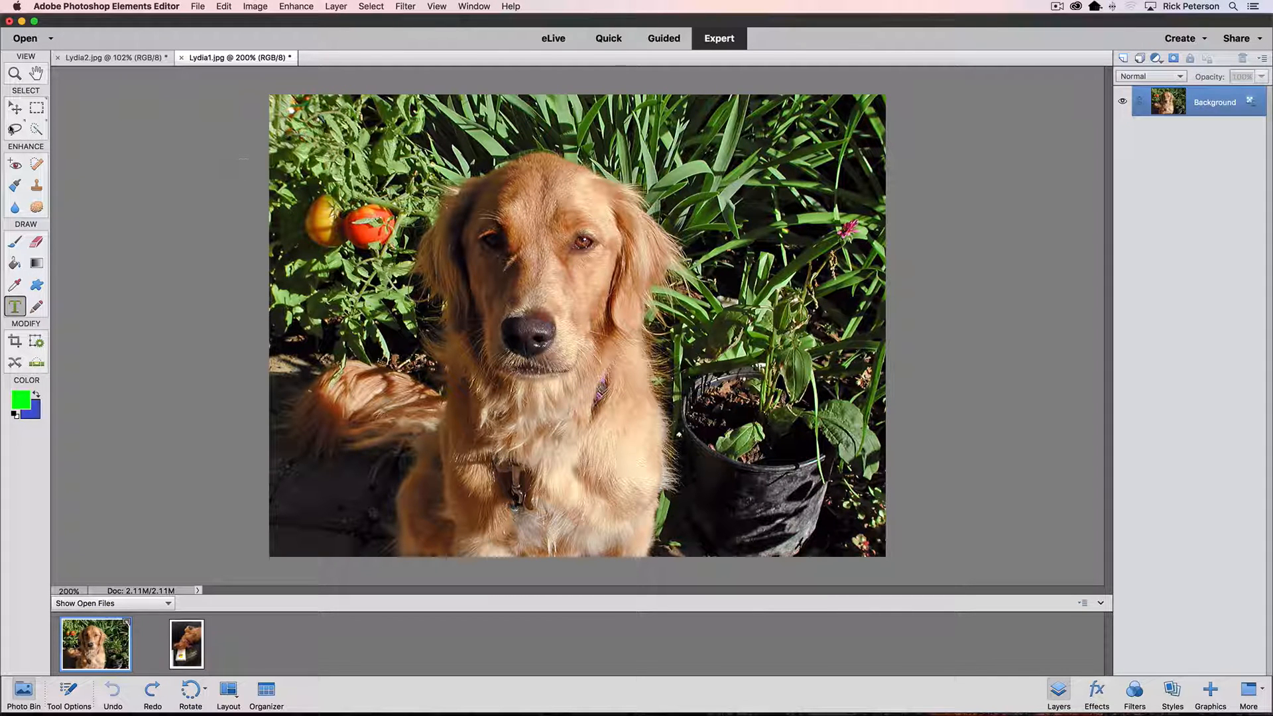
Cycle between the Lasso, Magnetic Lasso and Move tools from the toolbar and Tool Options
{"action": "left_click", "coordinate": [15, 128]}
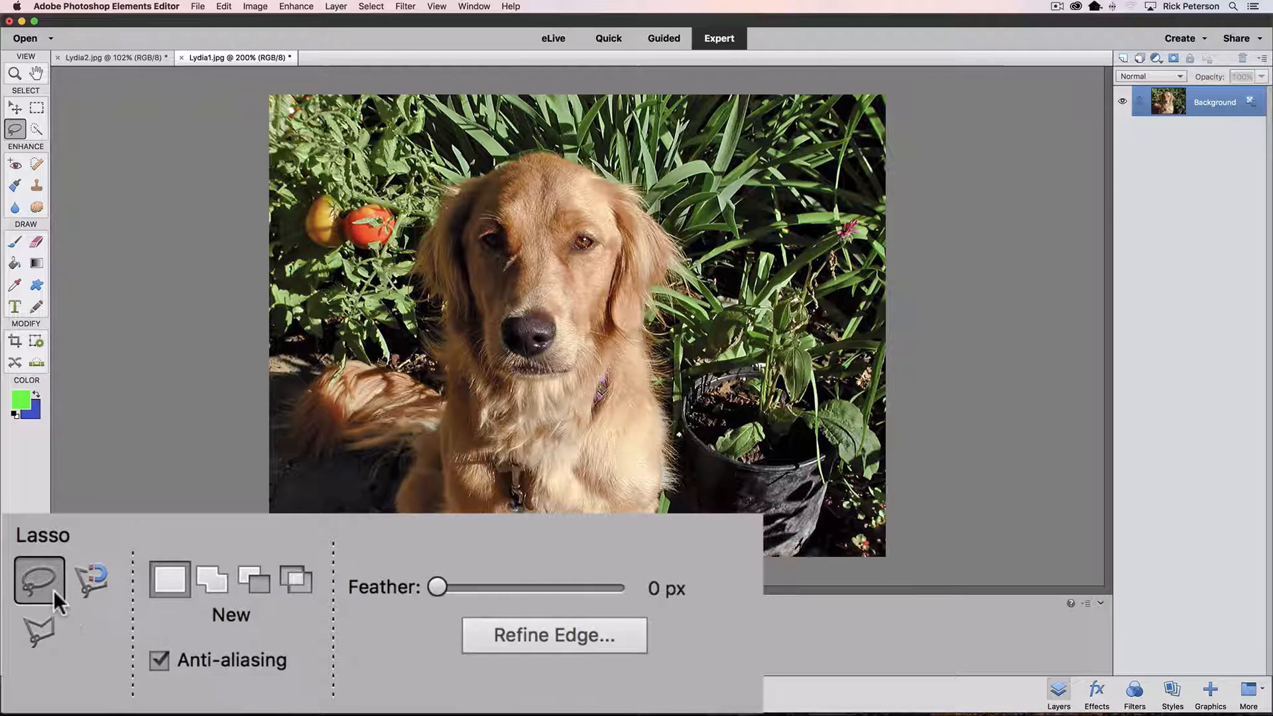
{"action": "left_click", "coordinate": [91, 580]}
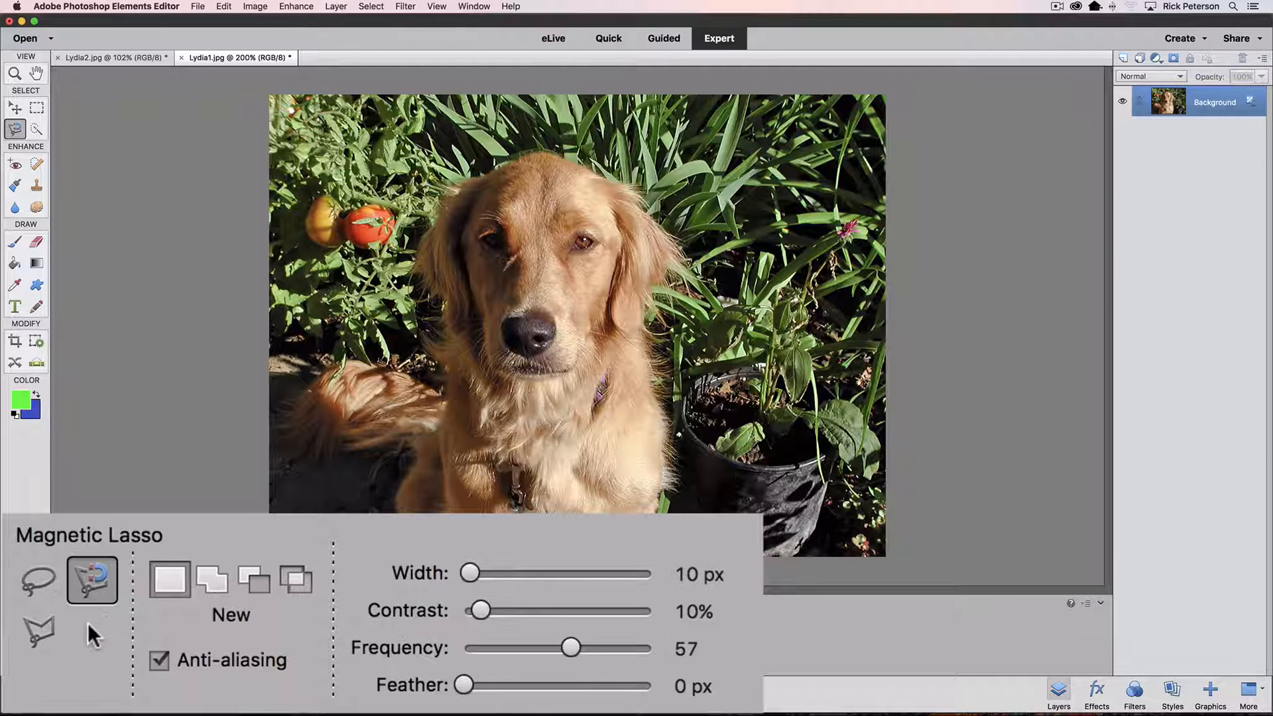
{"action": "left_click", "coordinate": [34, 639]}
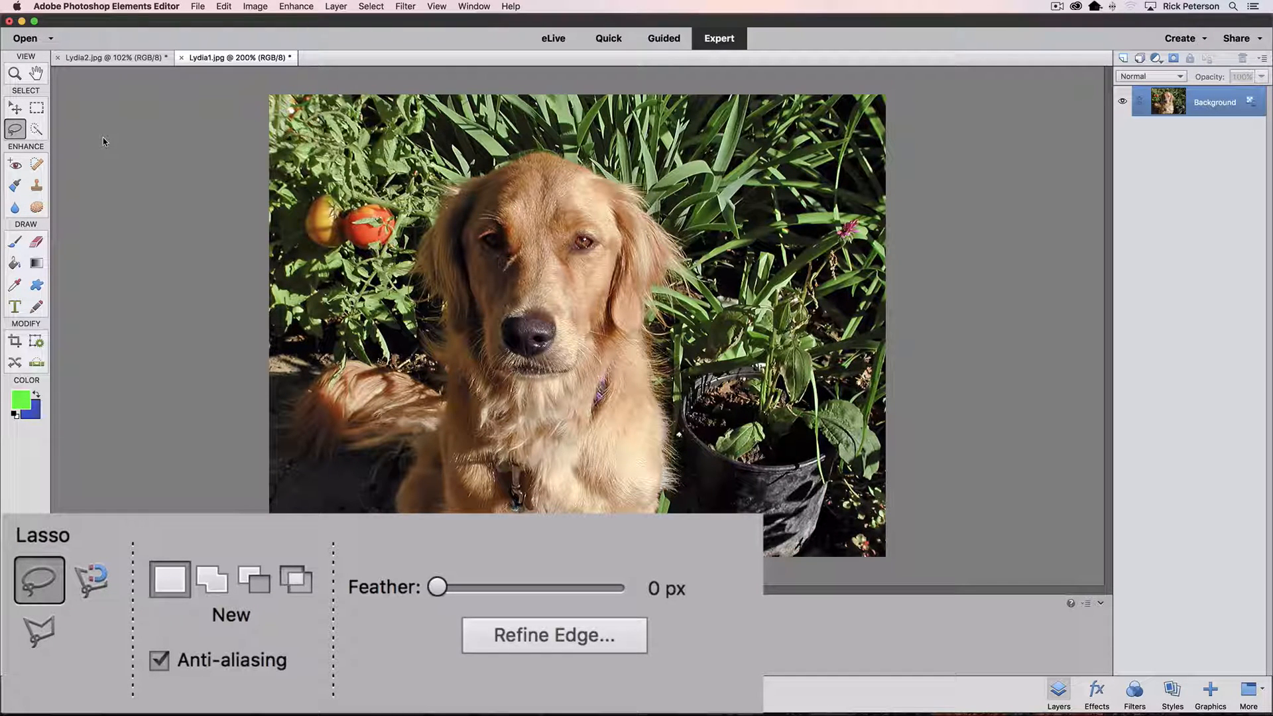
{"action": "left_click", "coordinate": [15, 106]}
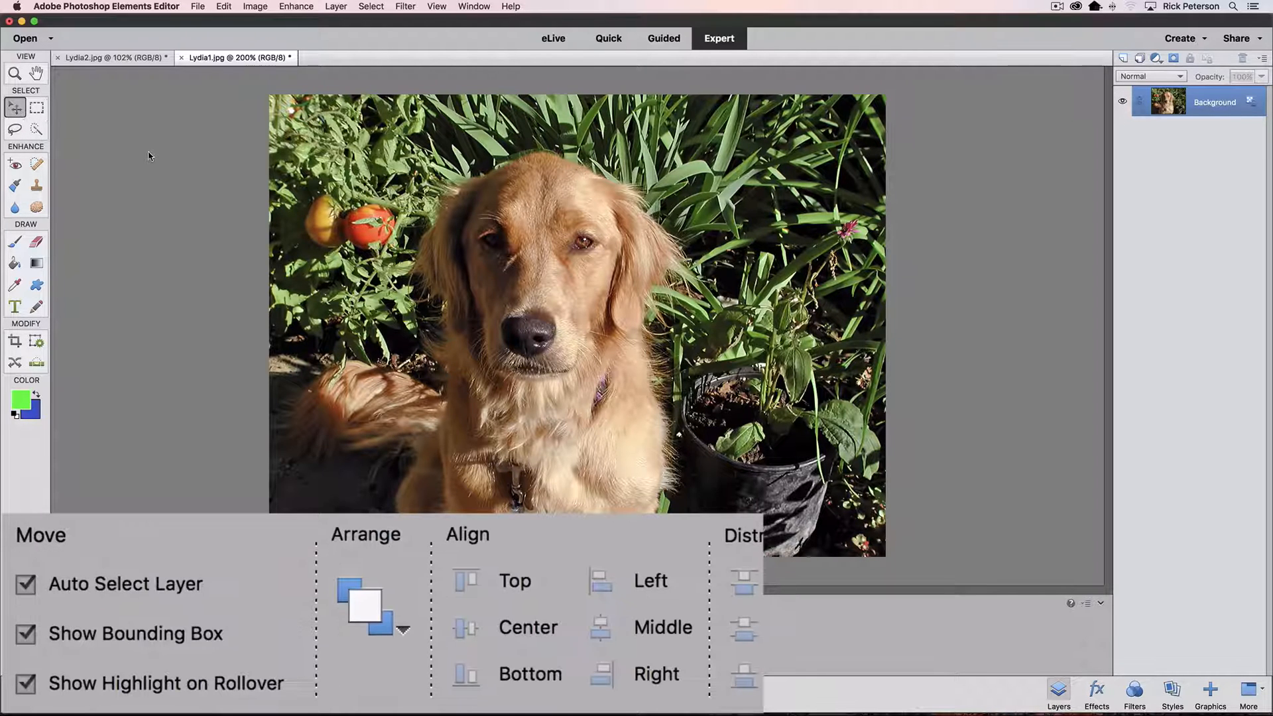
{"action": "left_click", "coordinate": [14, 129]}
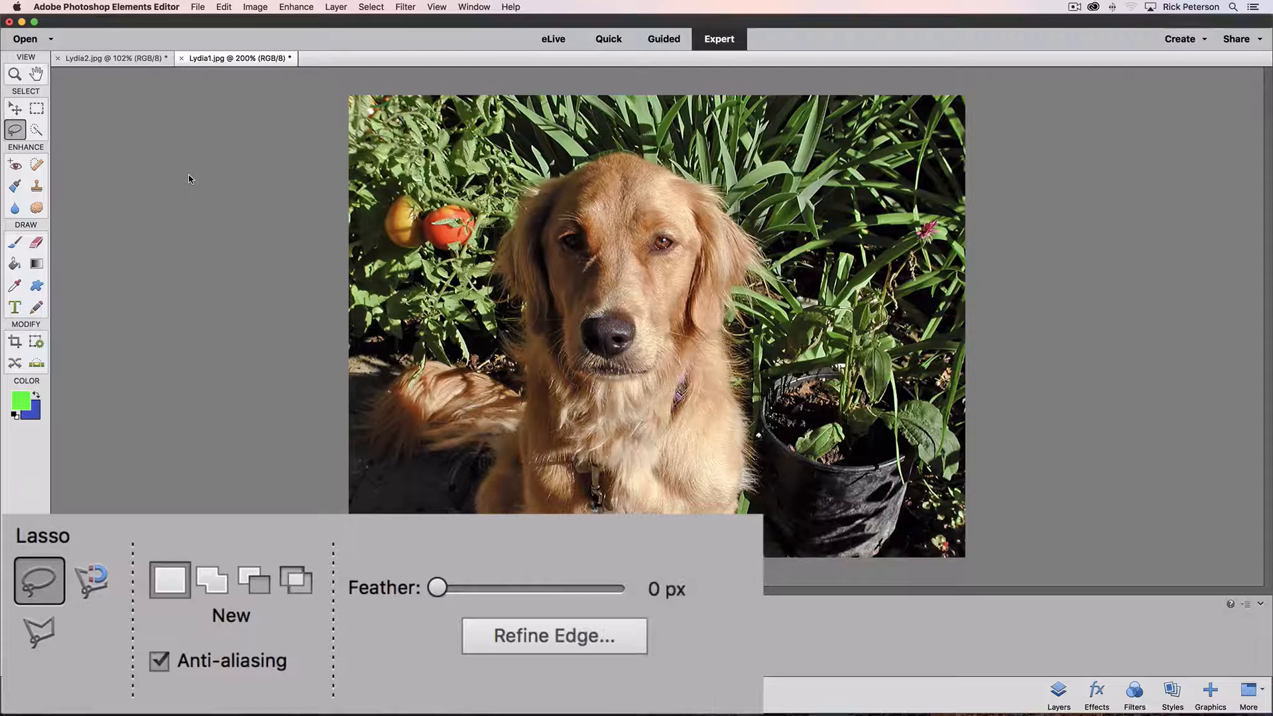
{"action": "left_click", "coordinate": [92, 582]}
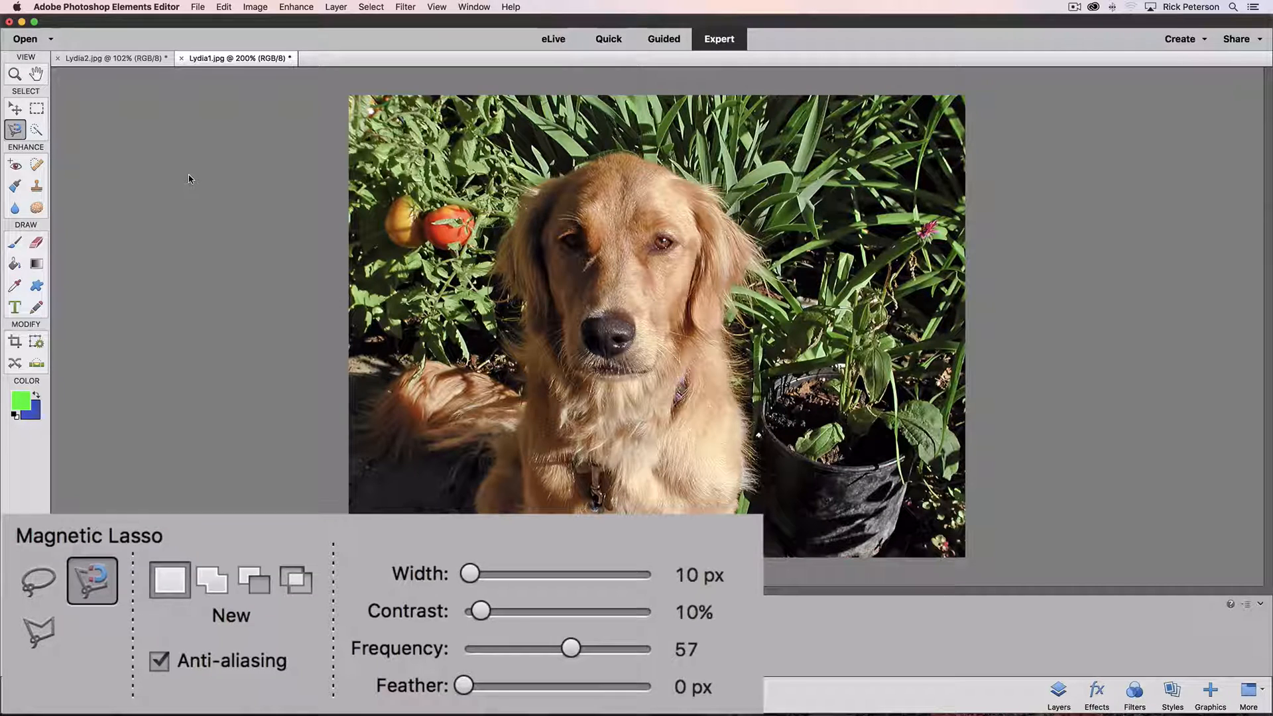
{"action": "left_click", "coordinate": [37, 640]}
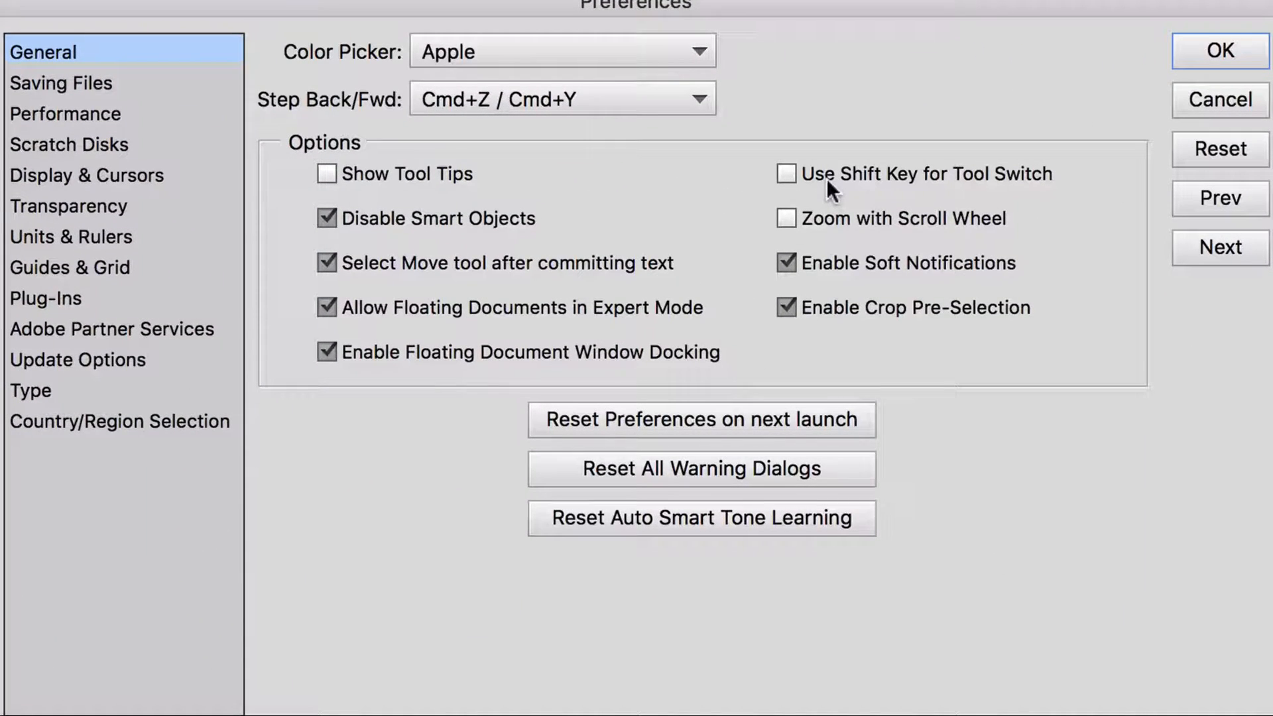
Look over the General preferences options, then return to the photo with the plain Lasso
{"action": "left_click", "coordinate": [787, 174]}
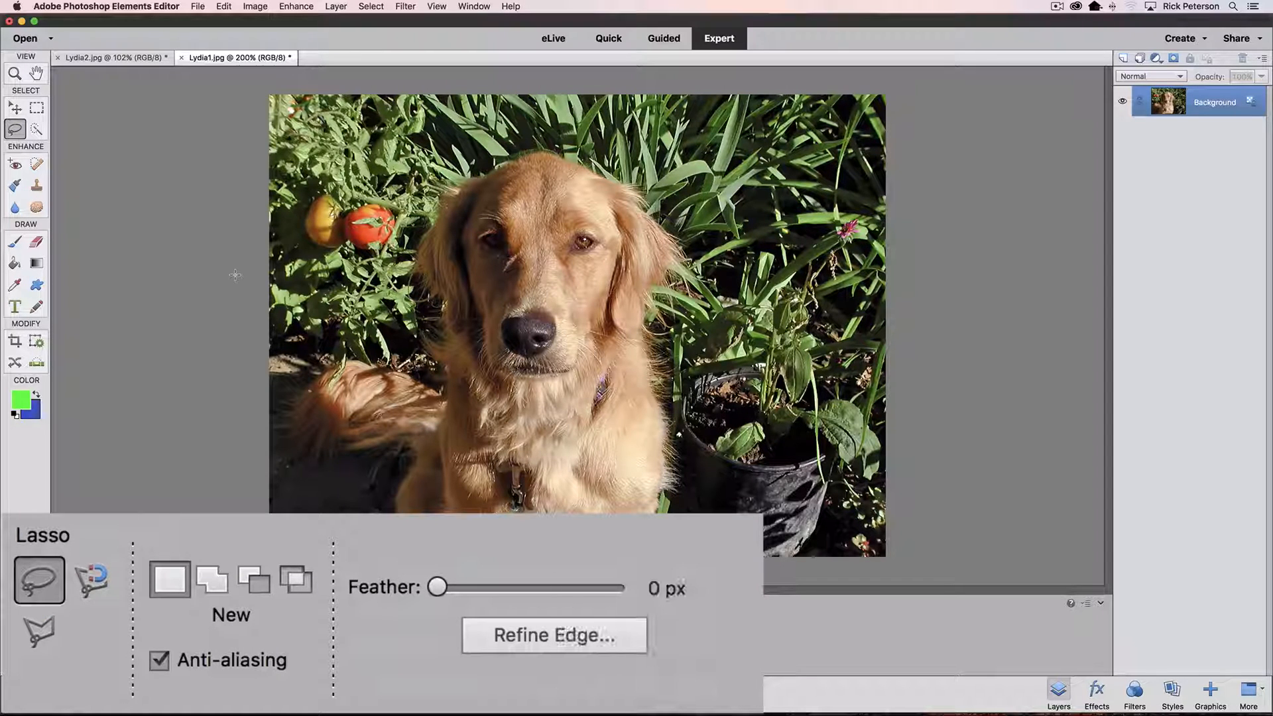
Enable Use Shift Key for Tool Switch in preferences, then zoom in twice on the photo
{"action": "key", "text": "cmd"}
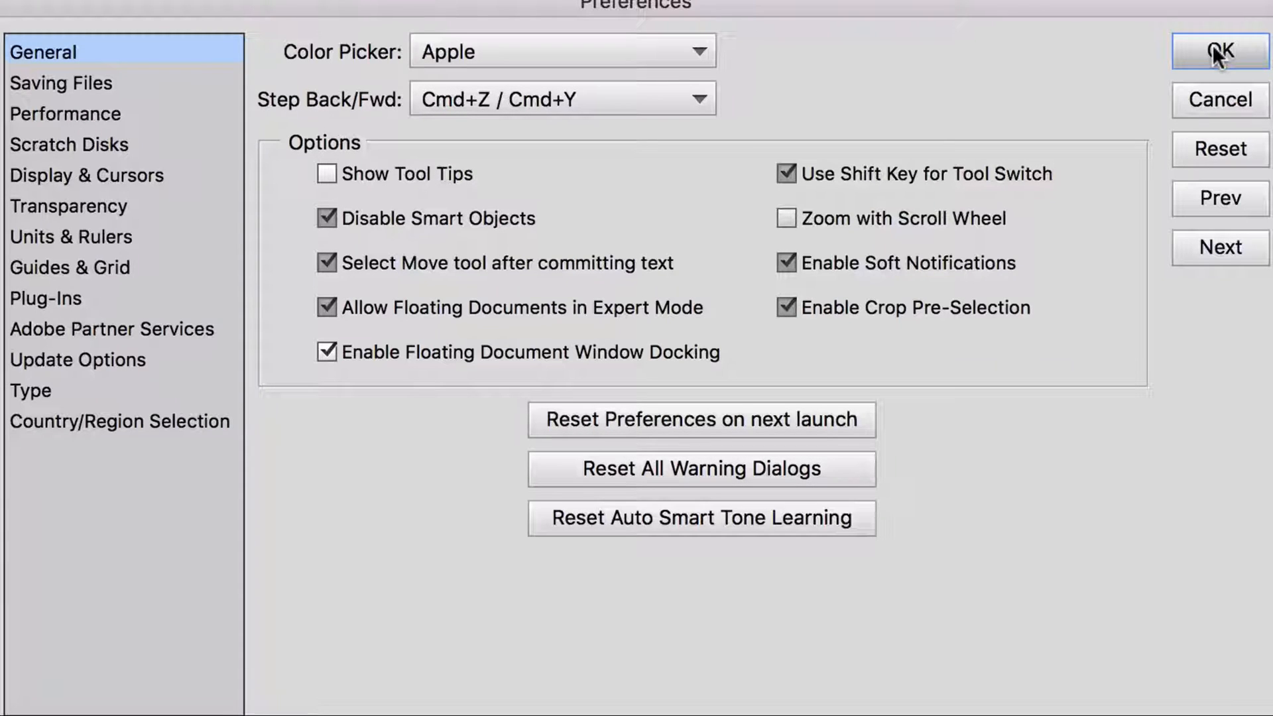
{"action": "left_click", "coordinate": [1214, 49]}
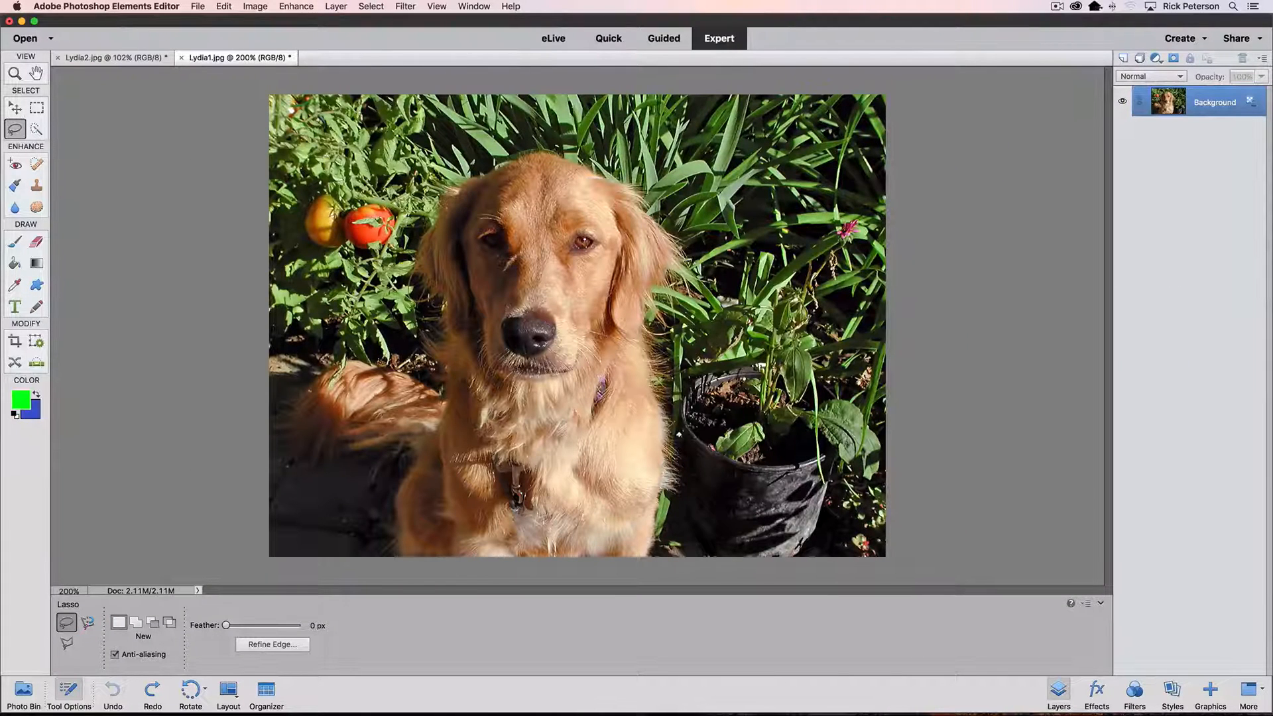
{"action": "key", "text": "cmd+="}
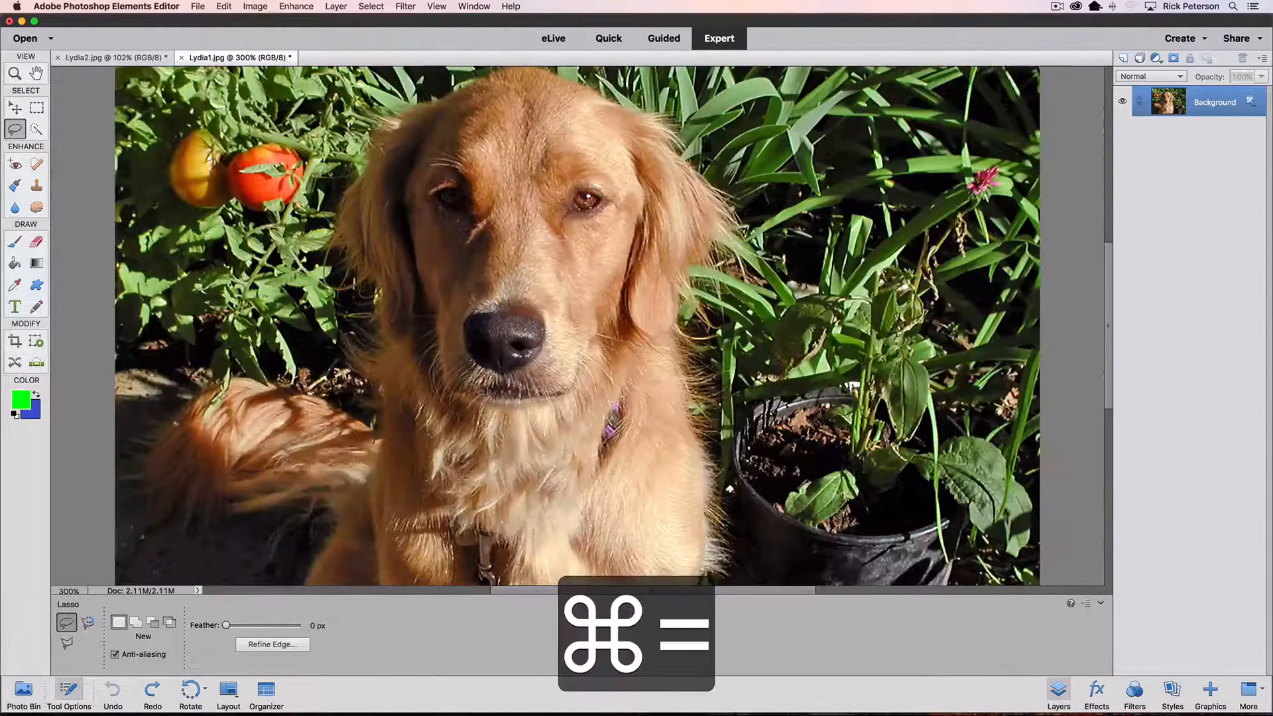
{"action": "key", "text": "cmd+="}
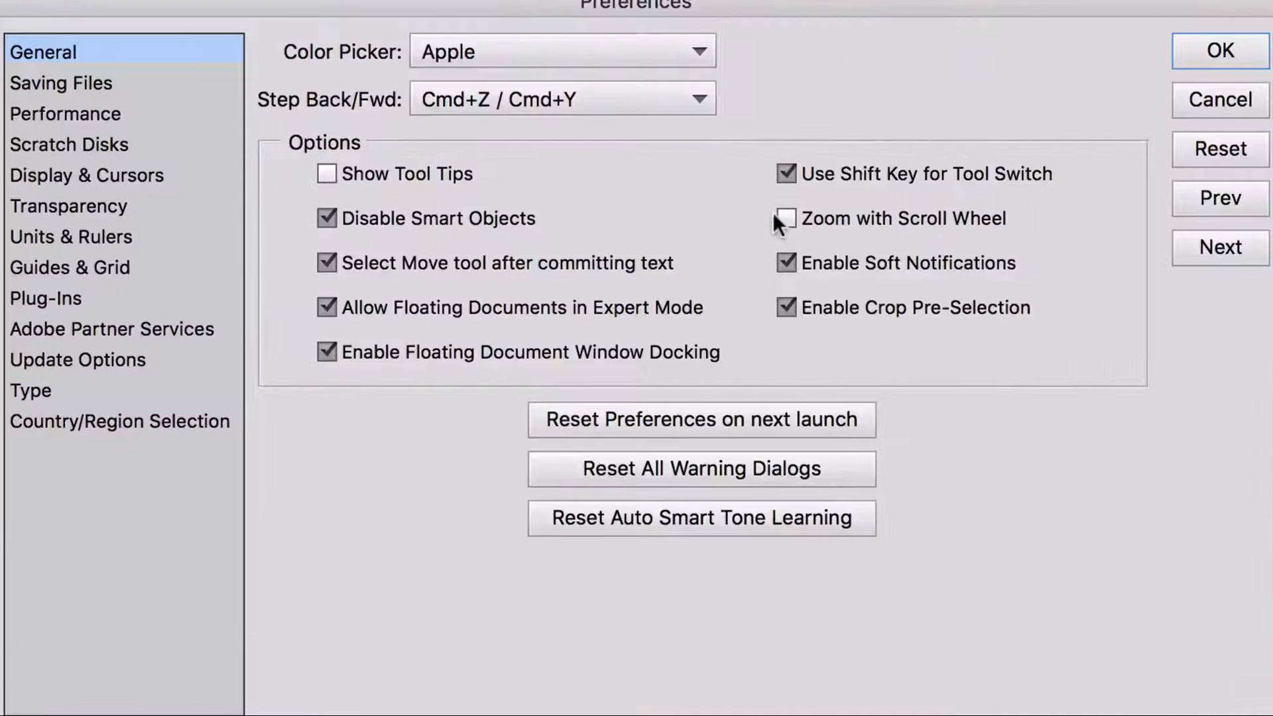
Check Zoom with Scroll Wheel in General preferences and confirm with OK
{"action": "left_click", "coordinate": [786, 219]}
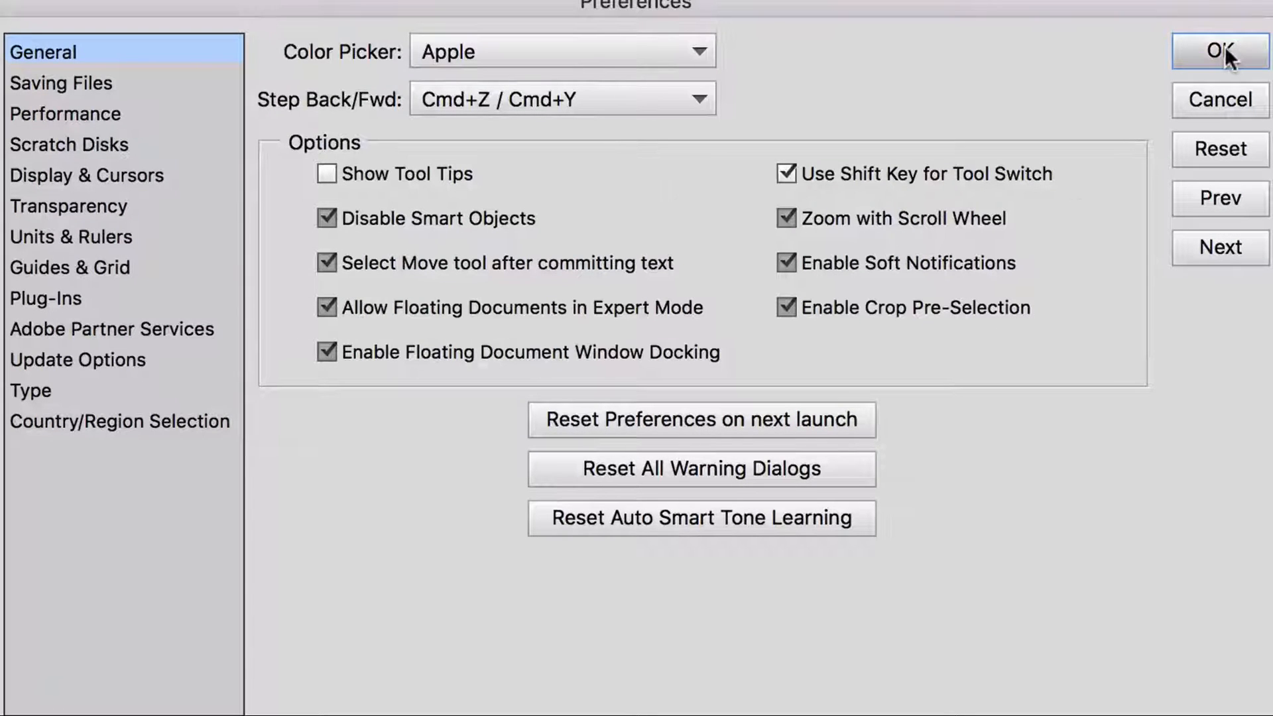
{"action": "left_click", "coordinate": [1217, 49]}
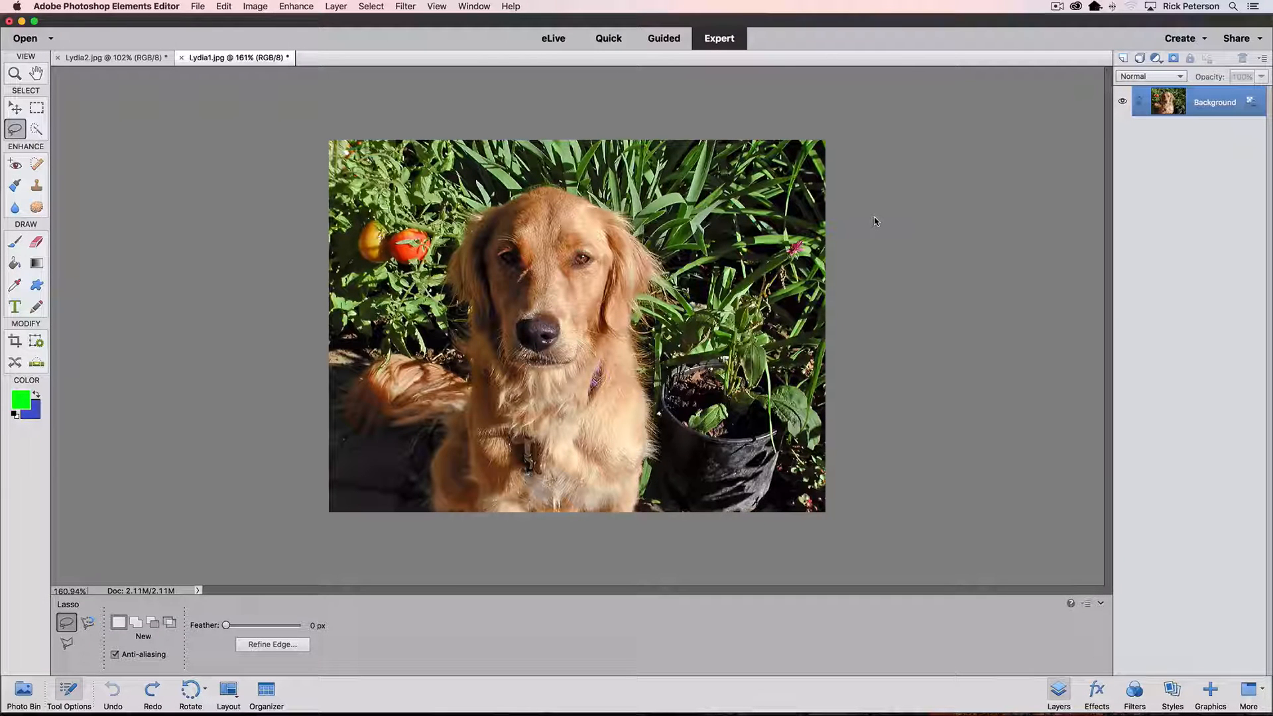
Undo Place Photo, redo it with Cmd+Y, then undo again to leave the portrait
{"action": "left_click", "coordinate": [22, 692]}
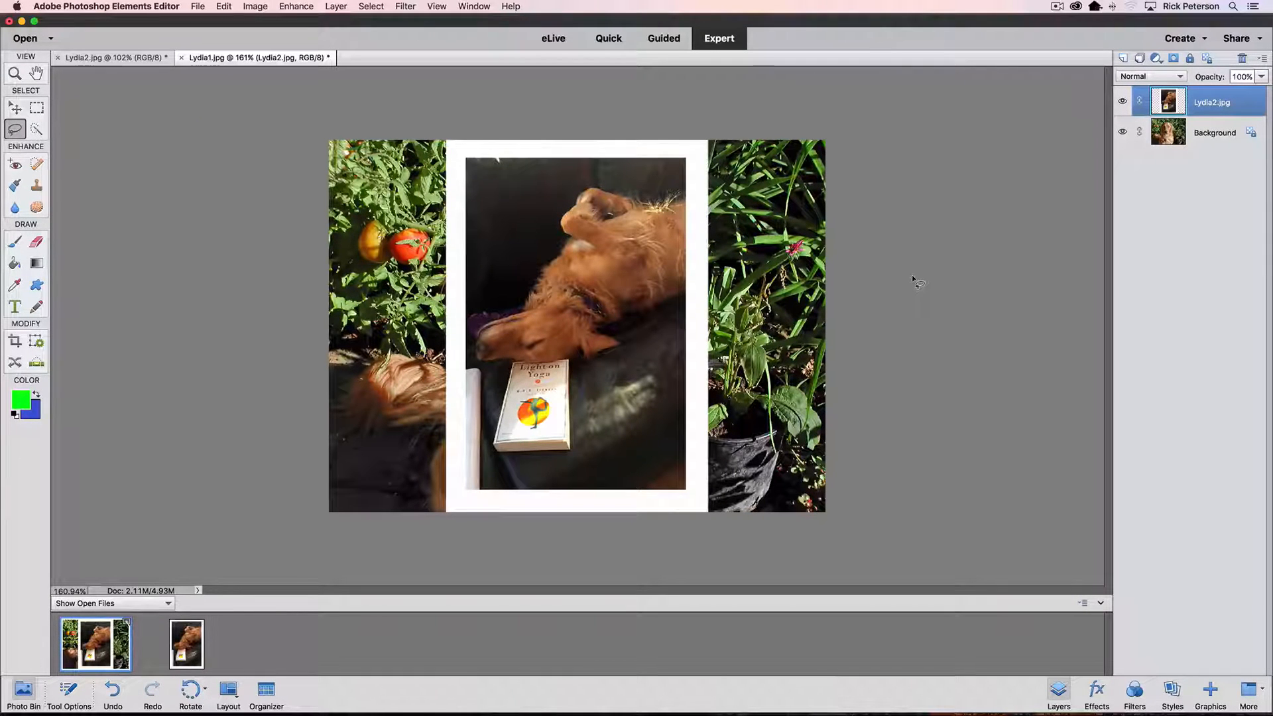
{"action": "key", "text": "cmd"}
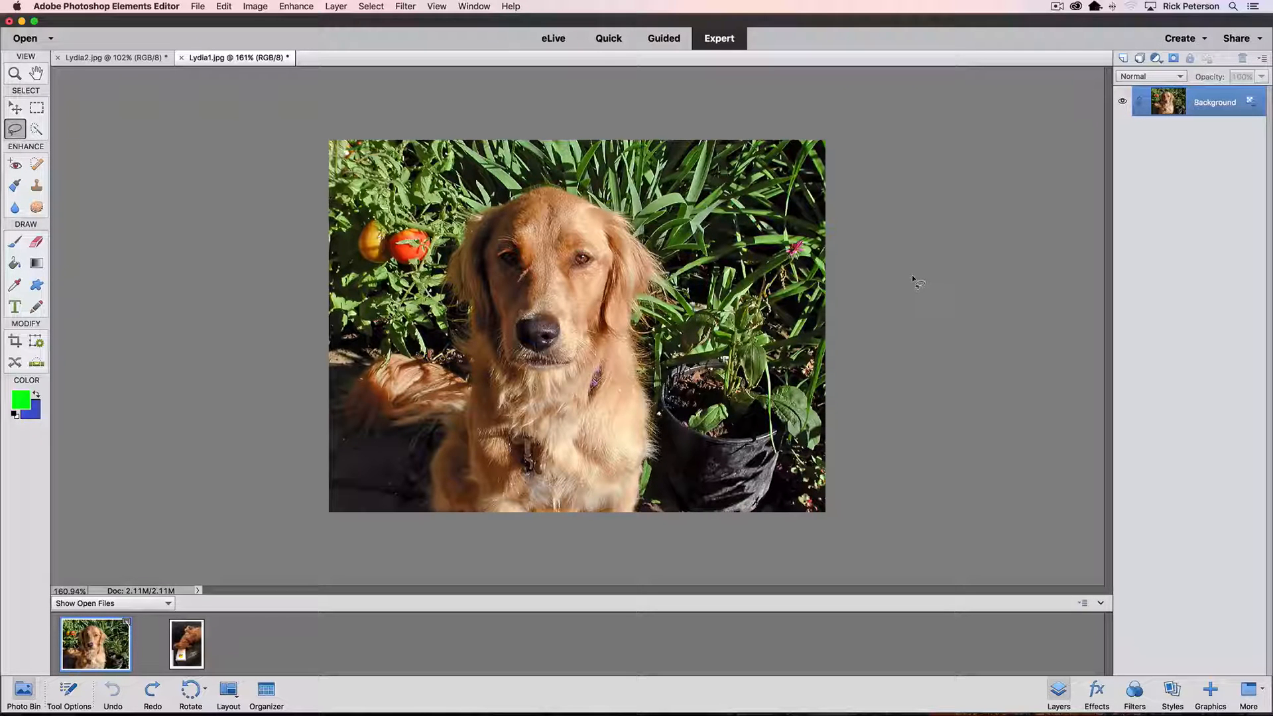
{"action": "key", "text": "cmd"}
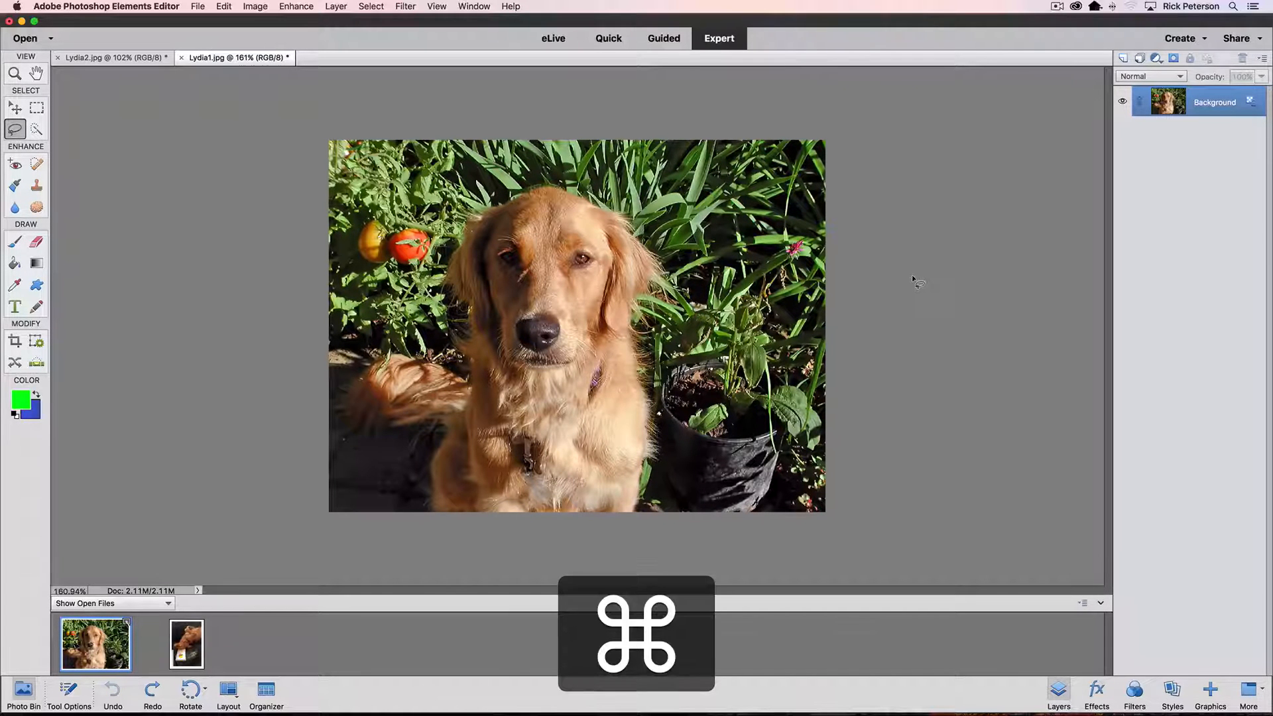
{"action": "key", "text": "cmd+y"}
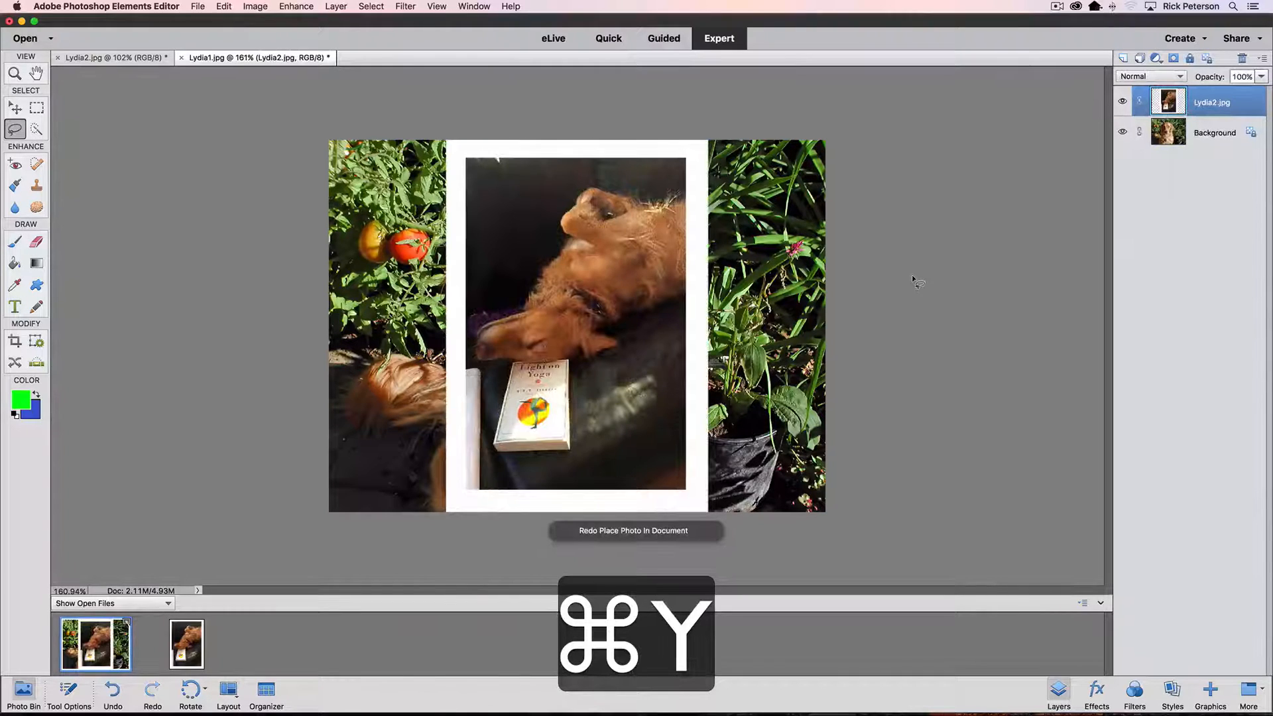
{"action": "key", "text": "cmd+y"}
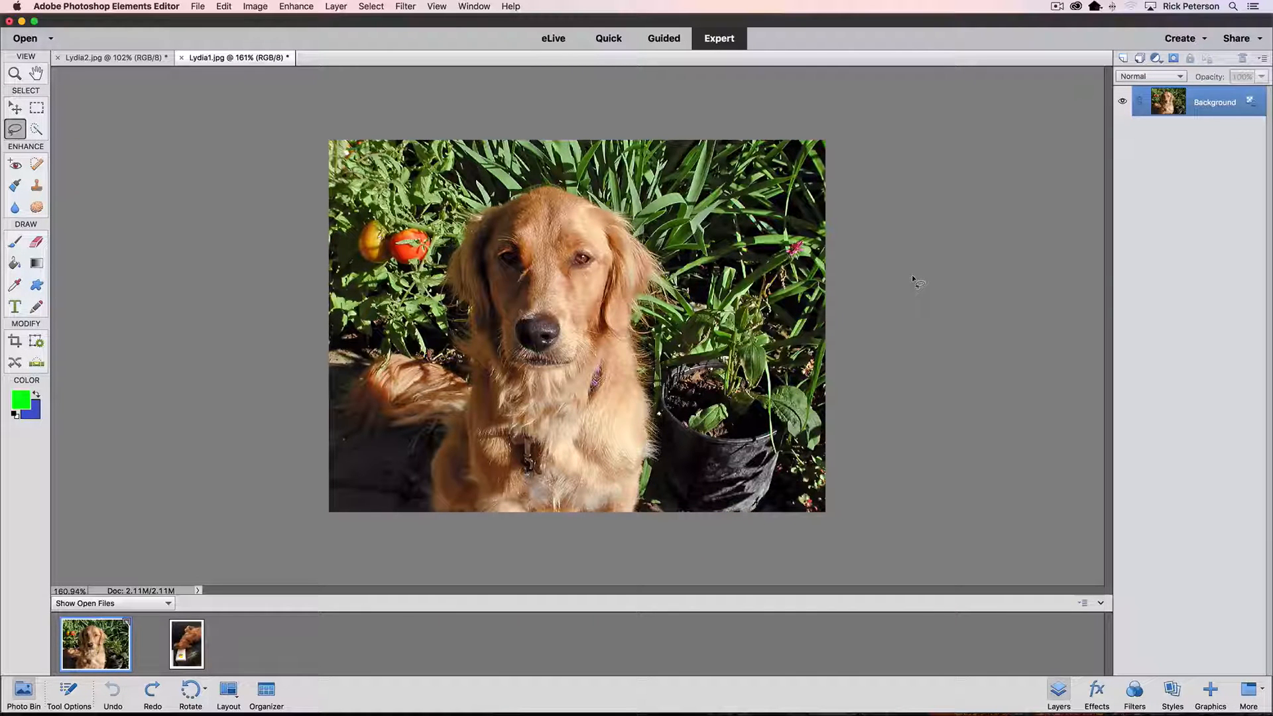
{"action": "key", "text": "cmd"}
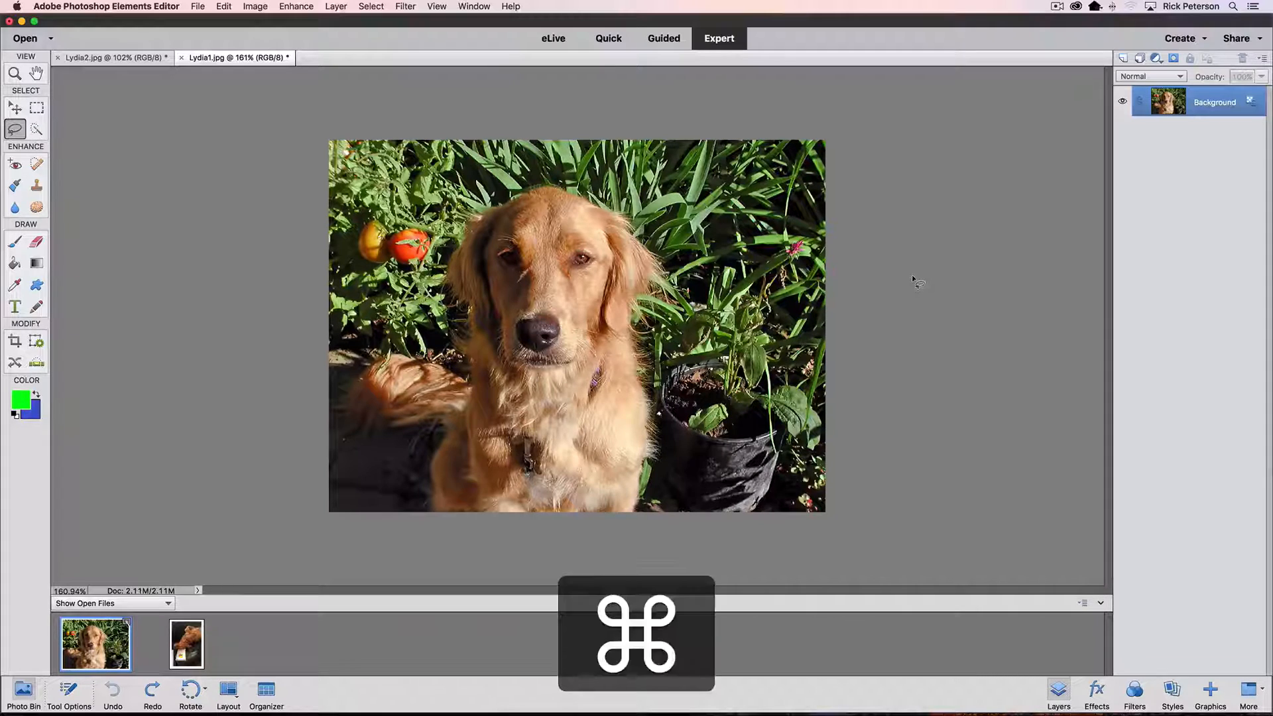
Uncheck Enable Soft Notifications, confirm, and undo the placed photo without a pop-up
{"action": "key", "text": "cmd+k"}
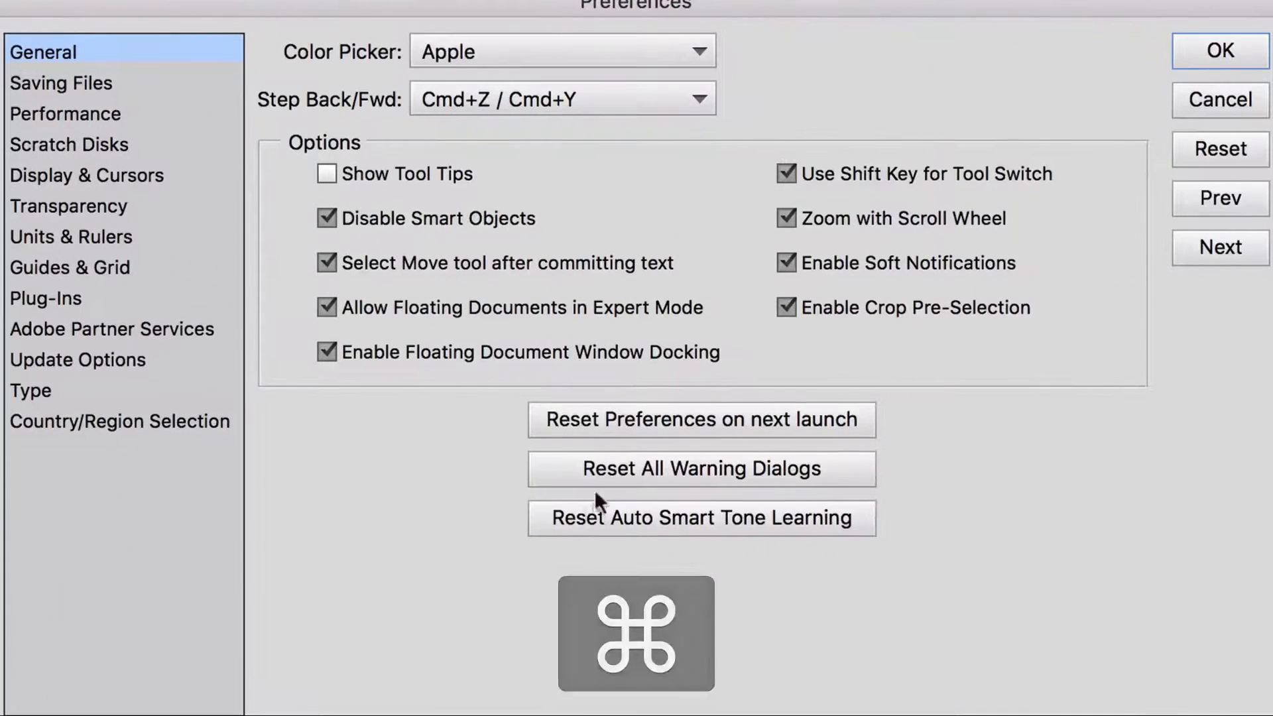
{"action": "left_click", "coordinate": [786, 263]}
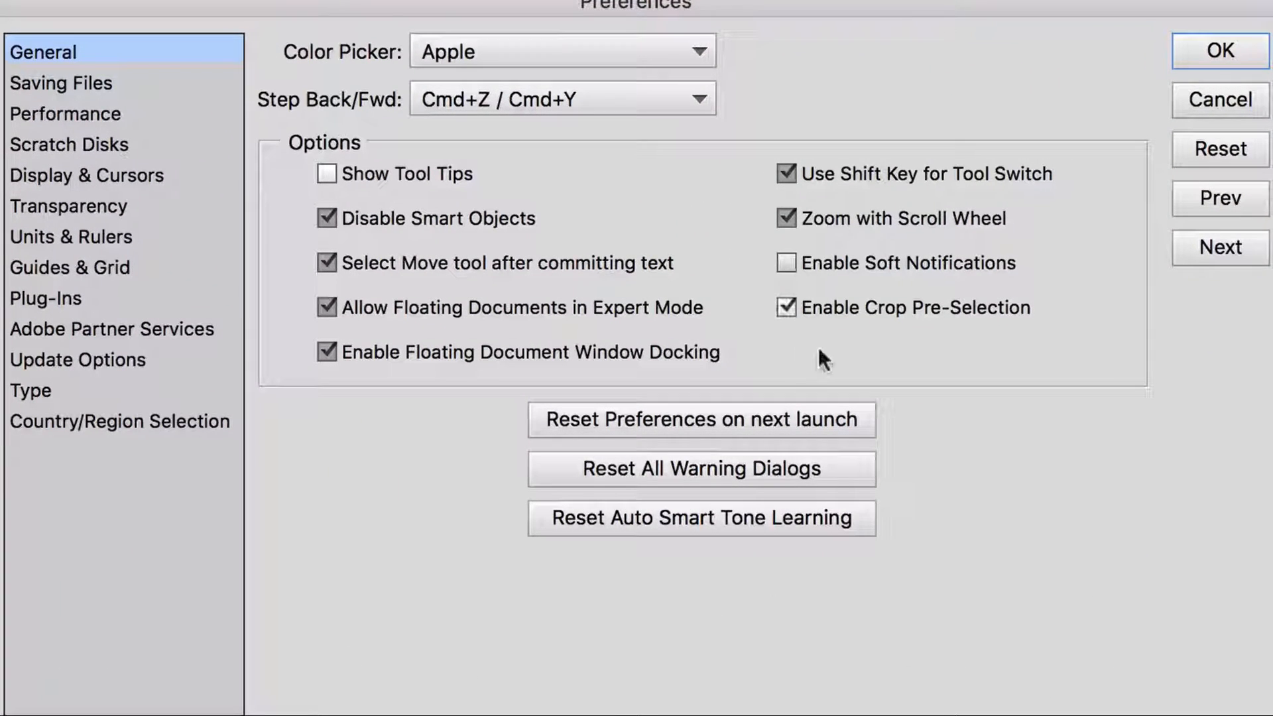
{"action": "mouse_move", "coordinate": [1226, 53]}
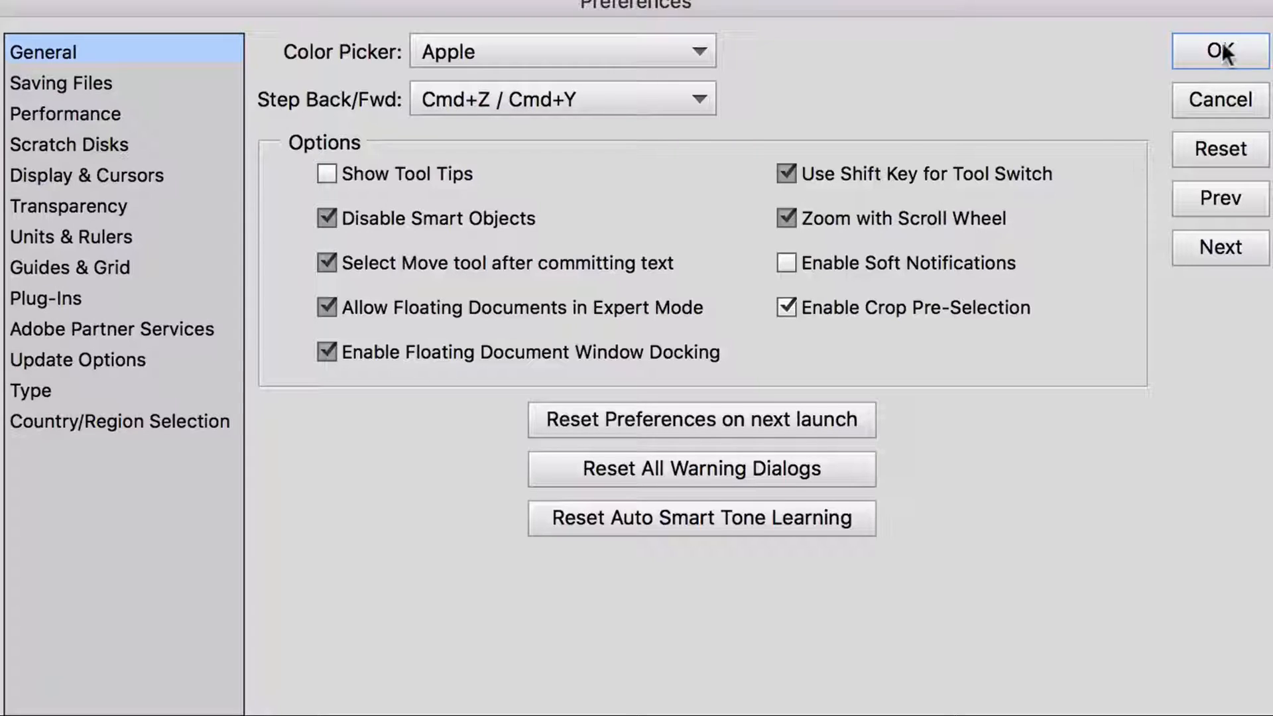
{"action": "left_click", "coordinate": [1216, 50]}
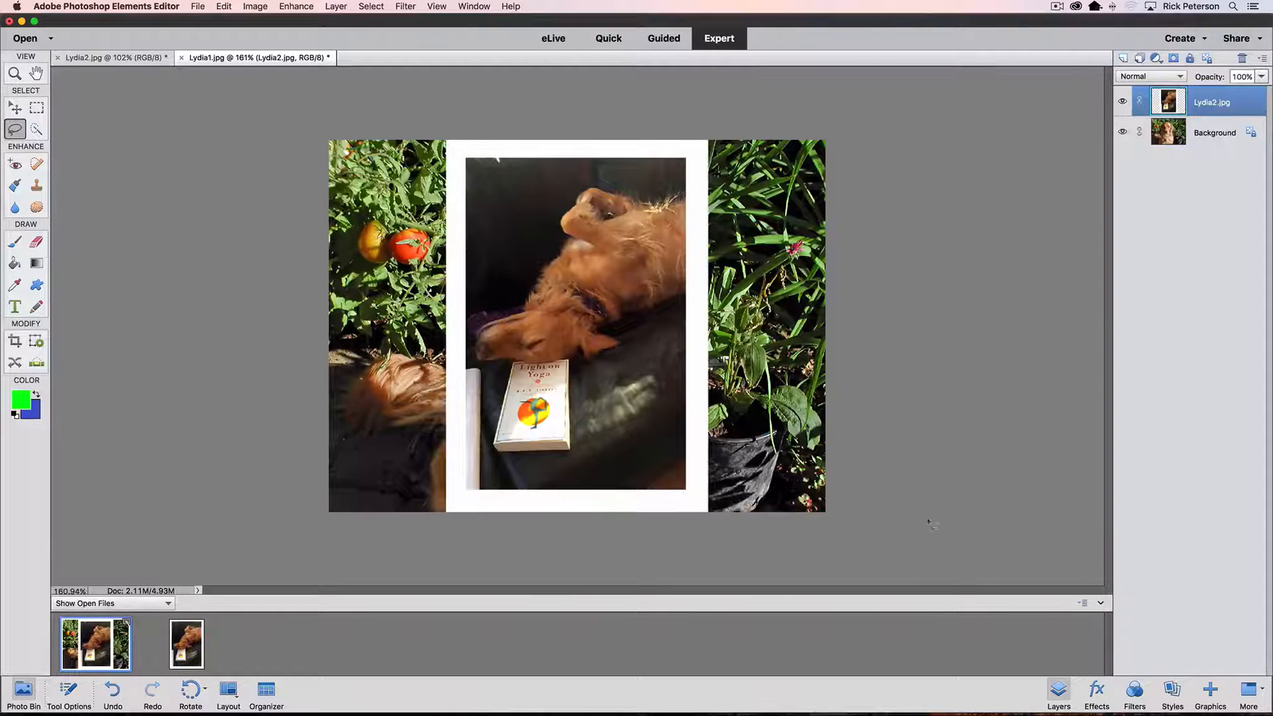
{"action": "key", "text": "cmd+z"}
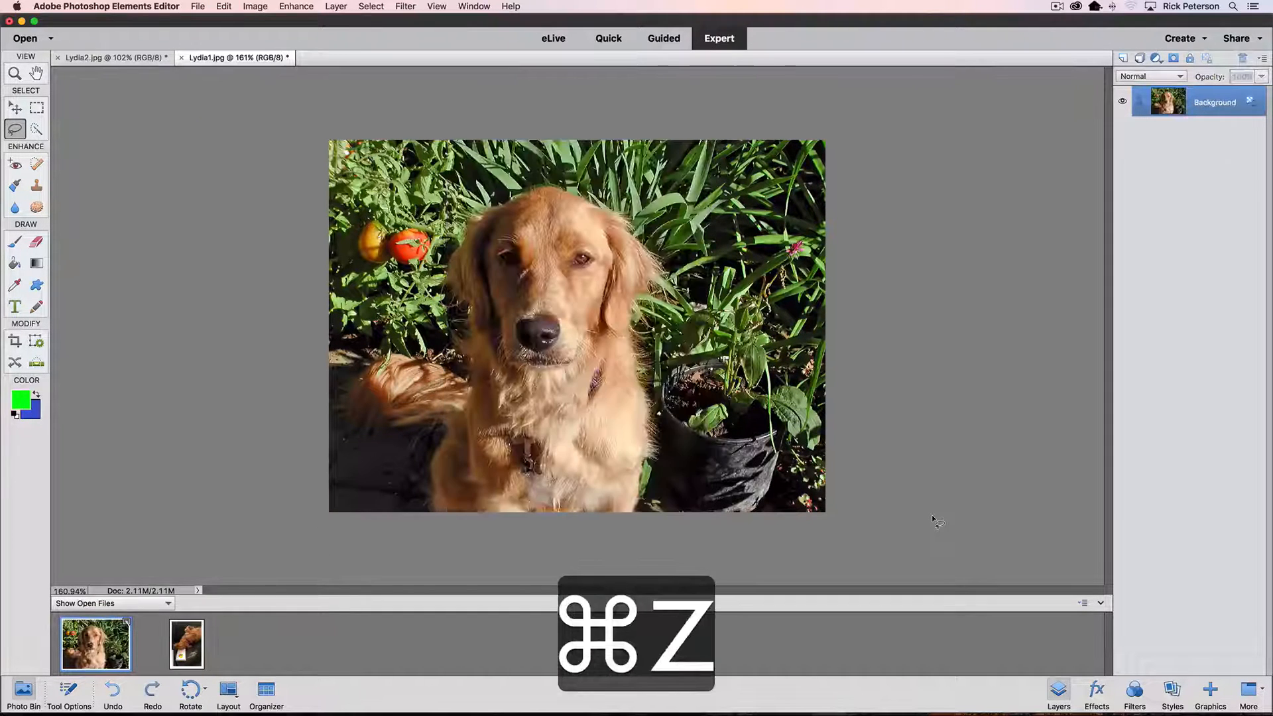
{"action": "key", "text": "cmd+z"}
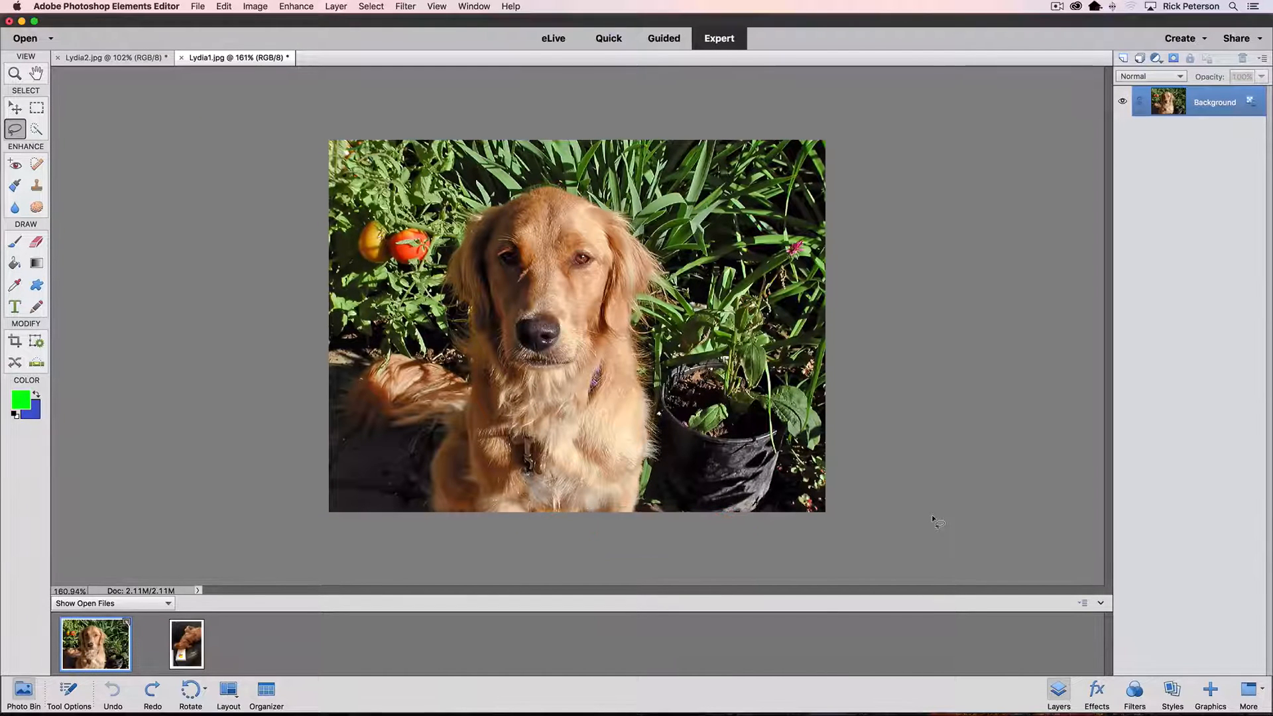
Cancel out of preferences and pick the Crop tool to show the pre-selected crop box
{"action": "key", "text": "cmd"}
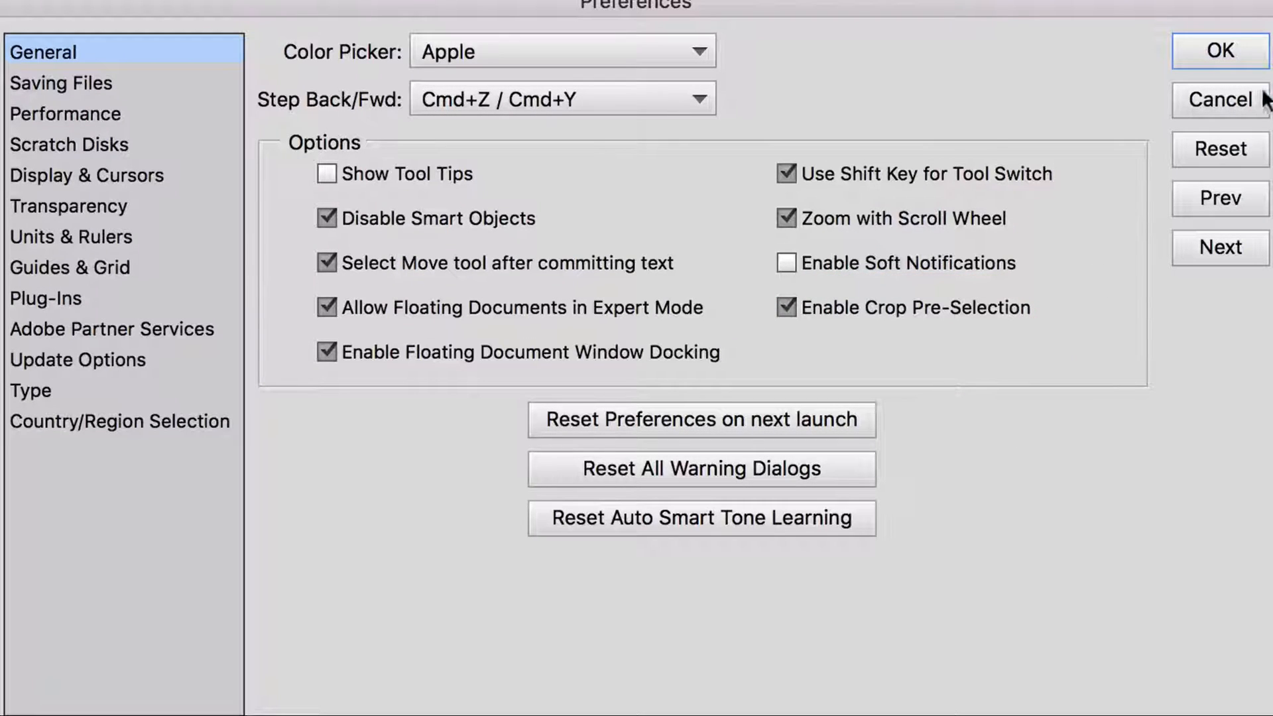
{"action": "left_click", "coordinate": [1218, 98]}
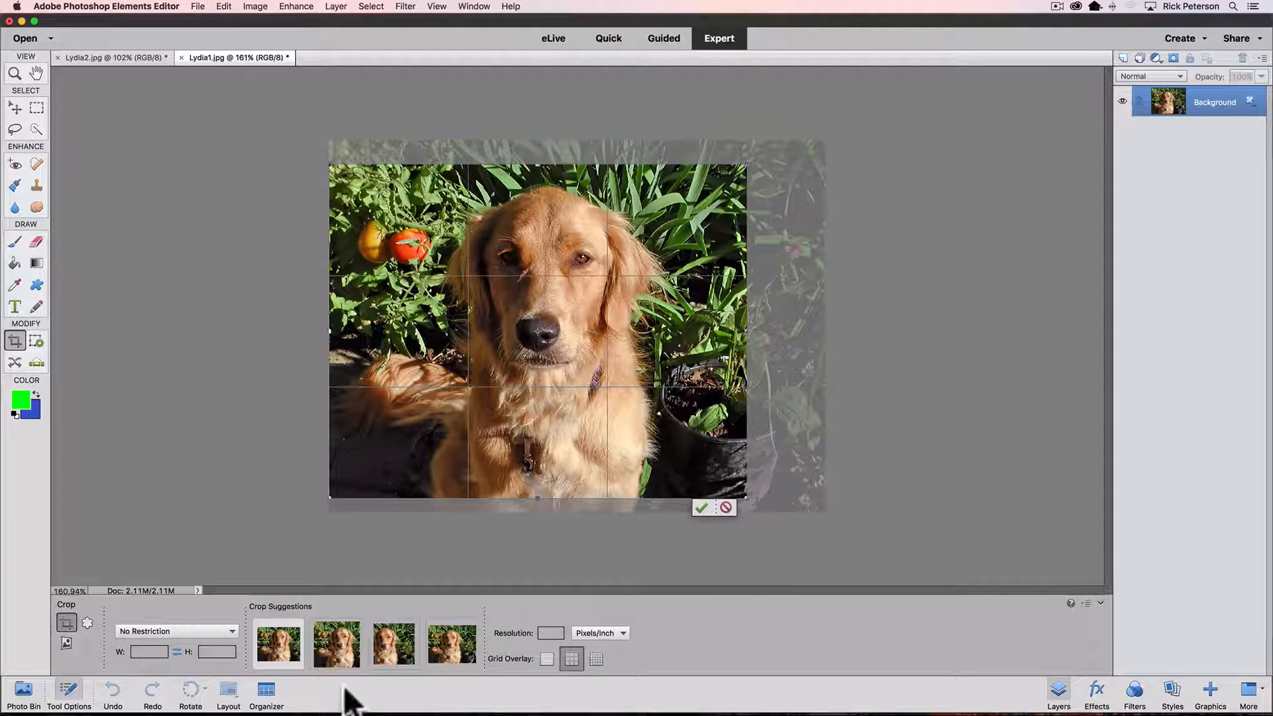
{"action": "left_click", "coordinate": [333, 645]}
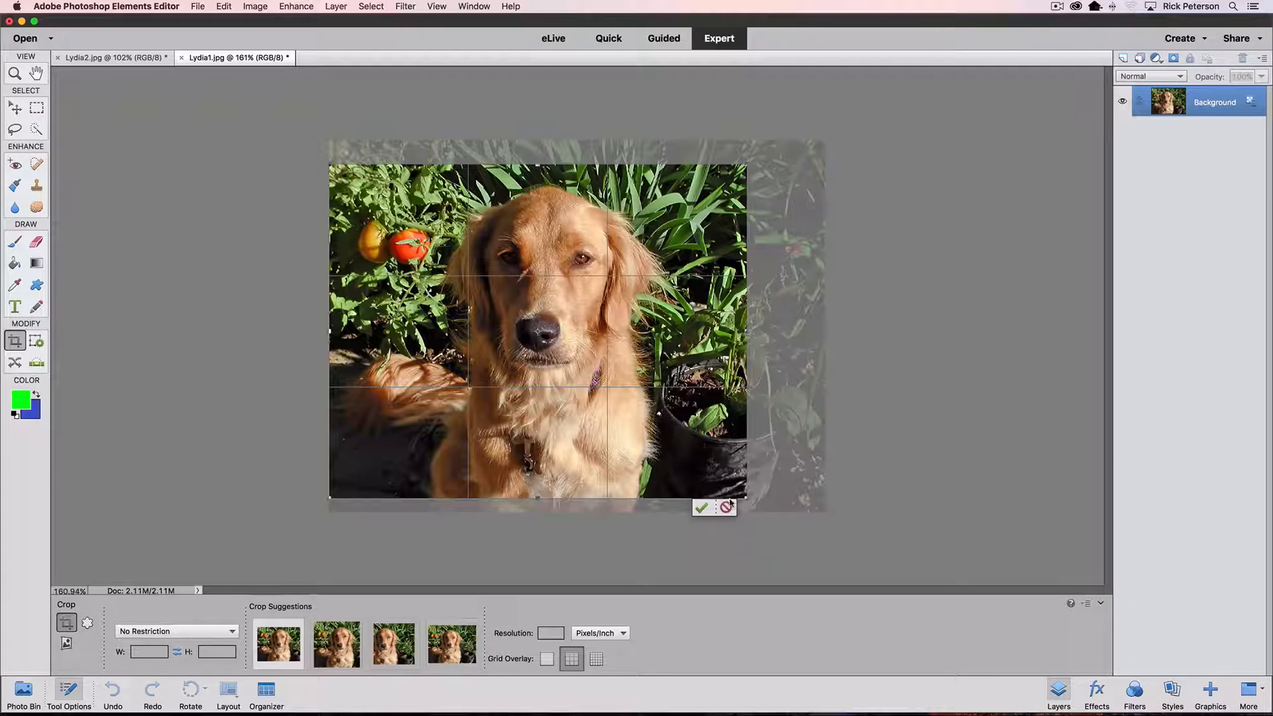
{"action": "left_click", "coordinate": [702, 508]}
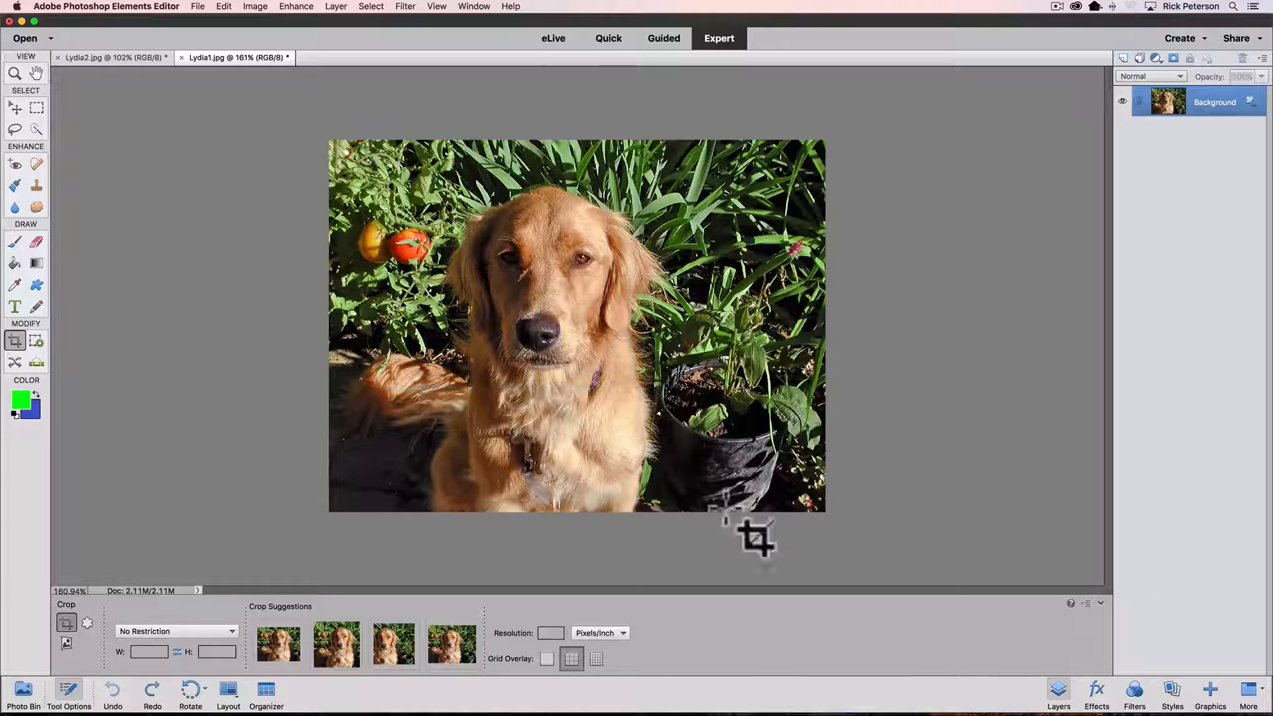
{"action": "mouse_move", "coordinate": [728, 539]}
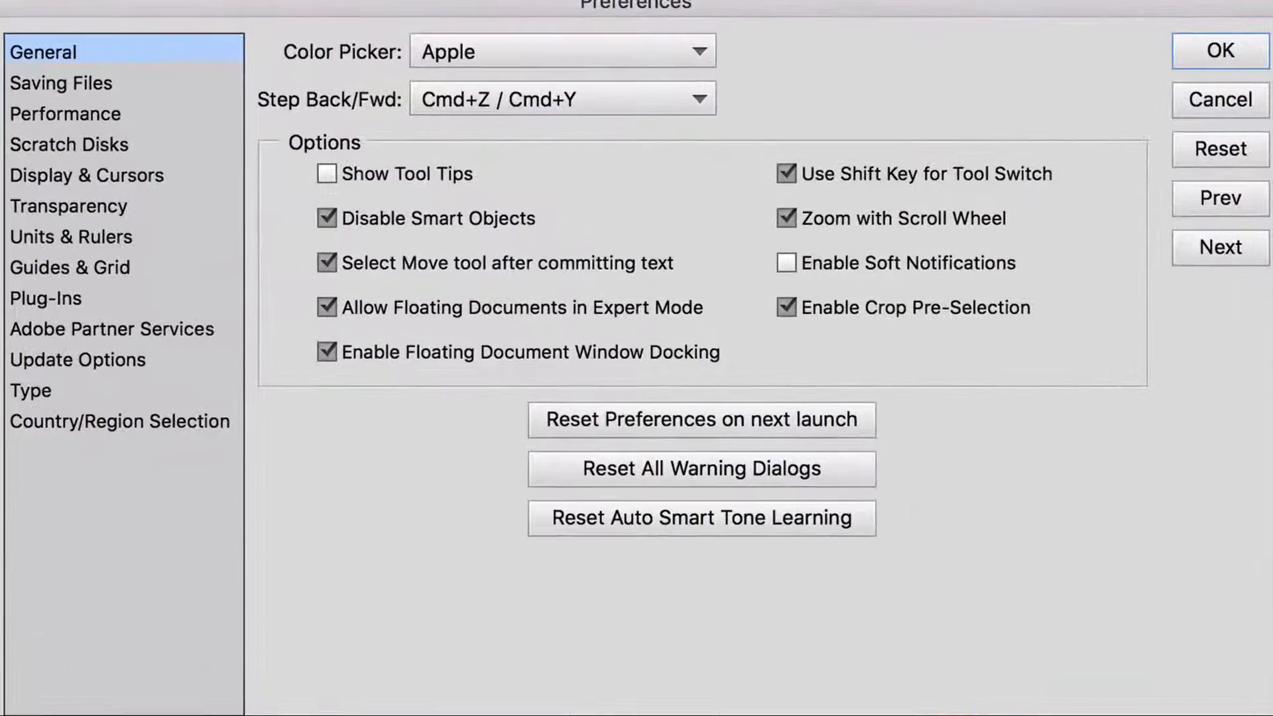
{"action": "left_click", "coordinate": [785, 308]}
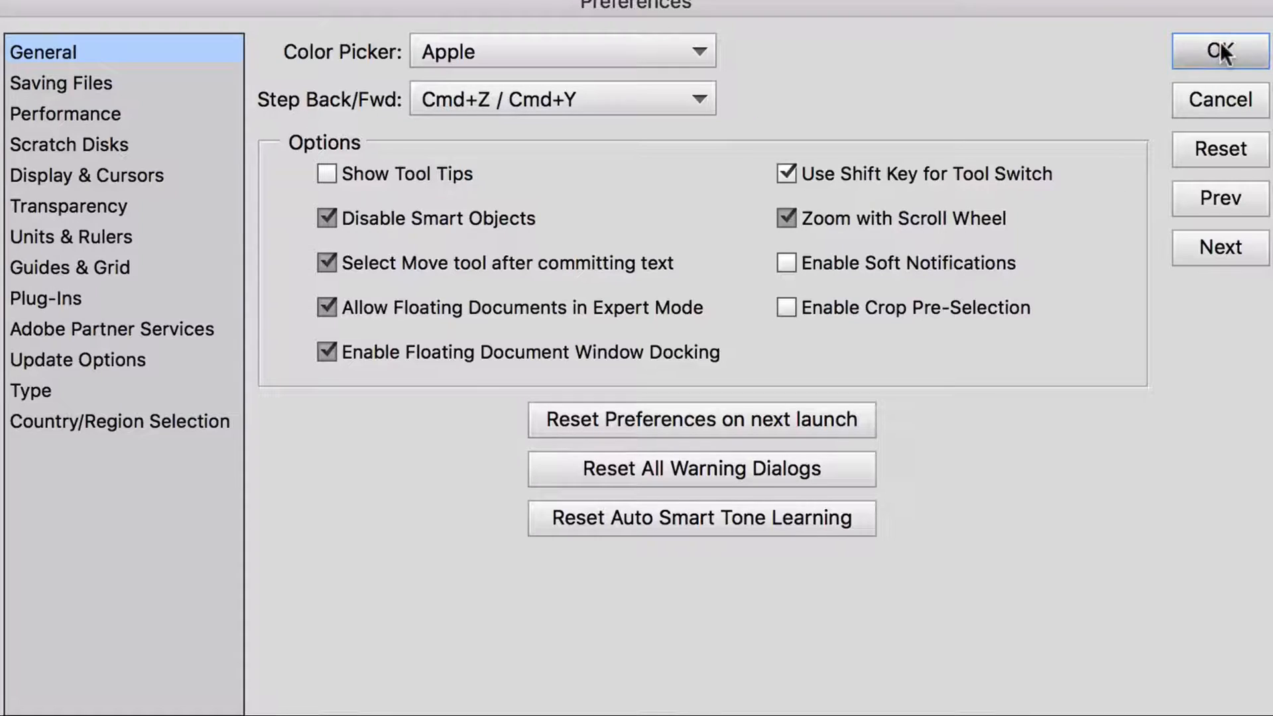
Confirm preferences, widen the crop to include the tomato, commit it, then press Cmd+Z
{"action": "left_click", "coordinate": [1217, 51]}
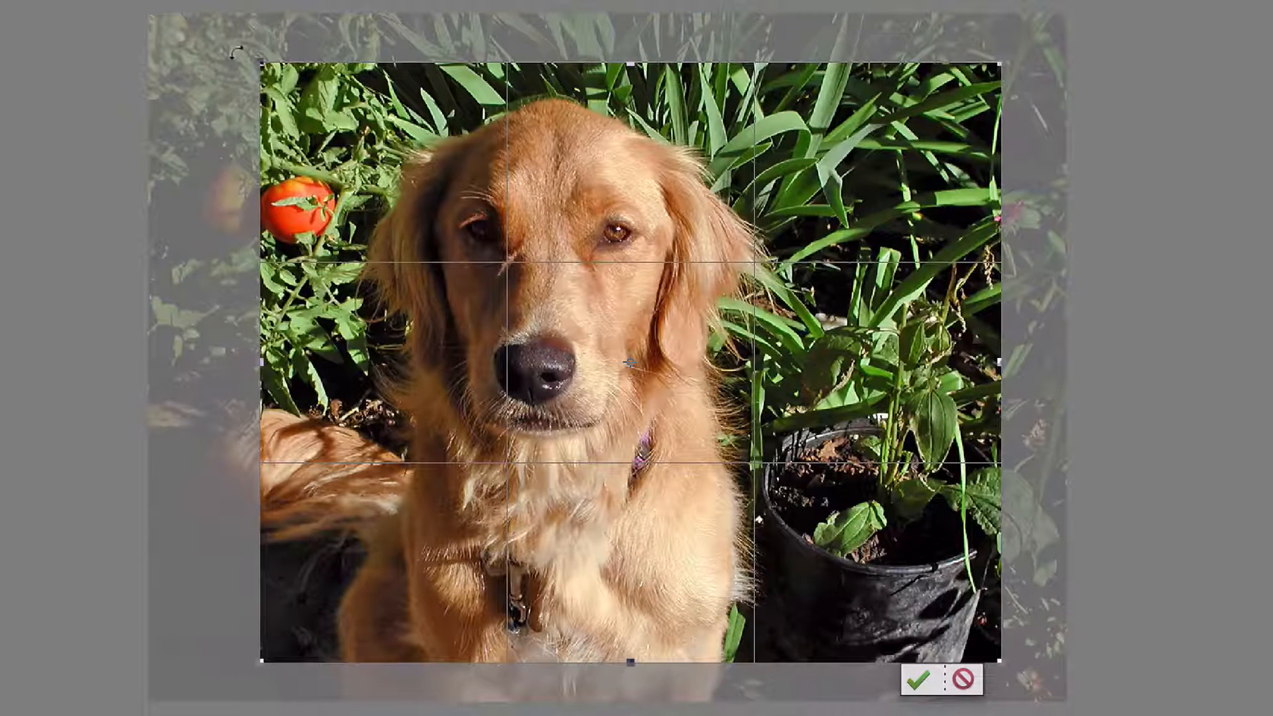
{"action": "left_click_drag", "start_coordinate": [259, 362], "coordinate": [230, 362]}
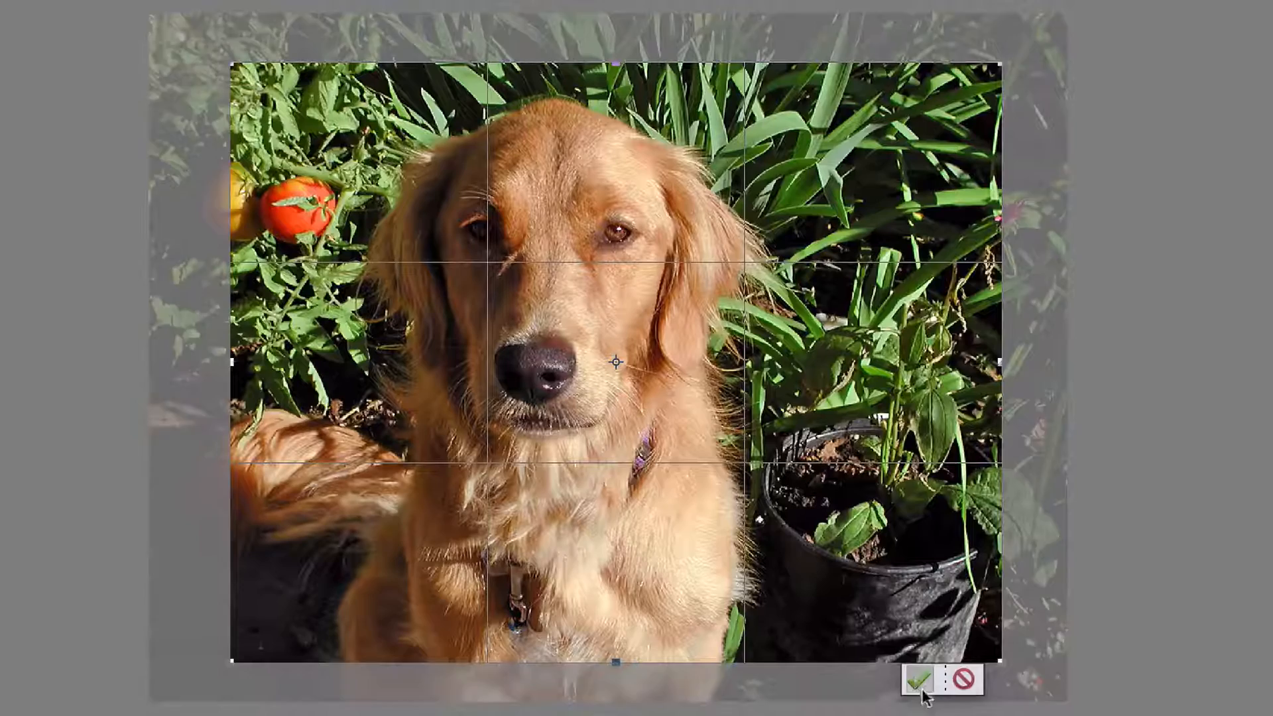
{"action": "left_click", "coordinate": [921, 679]}
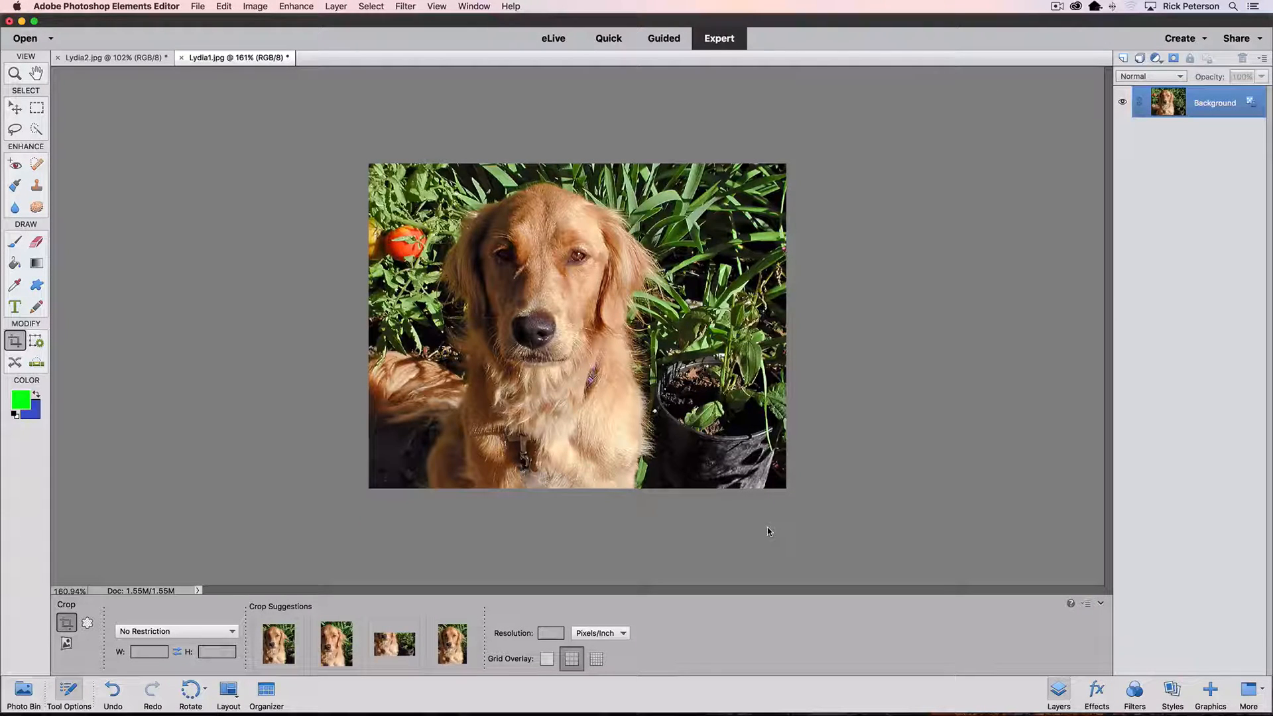
{"action": "key", "text": "cmd+z"}
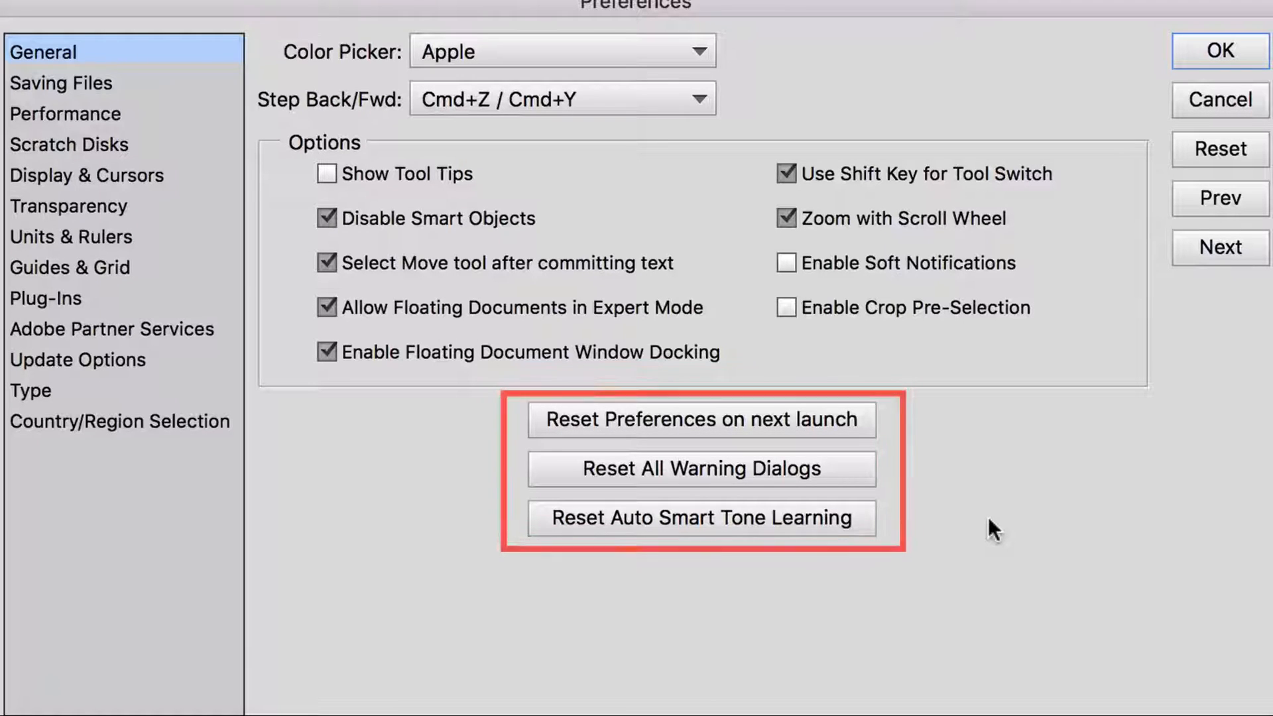
{"action": "mouse_move", "coordinate": [1041, 514]}
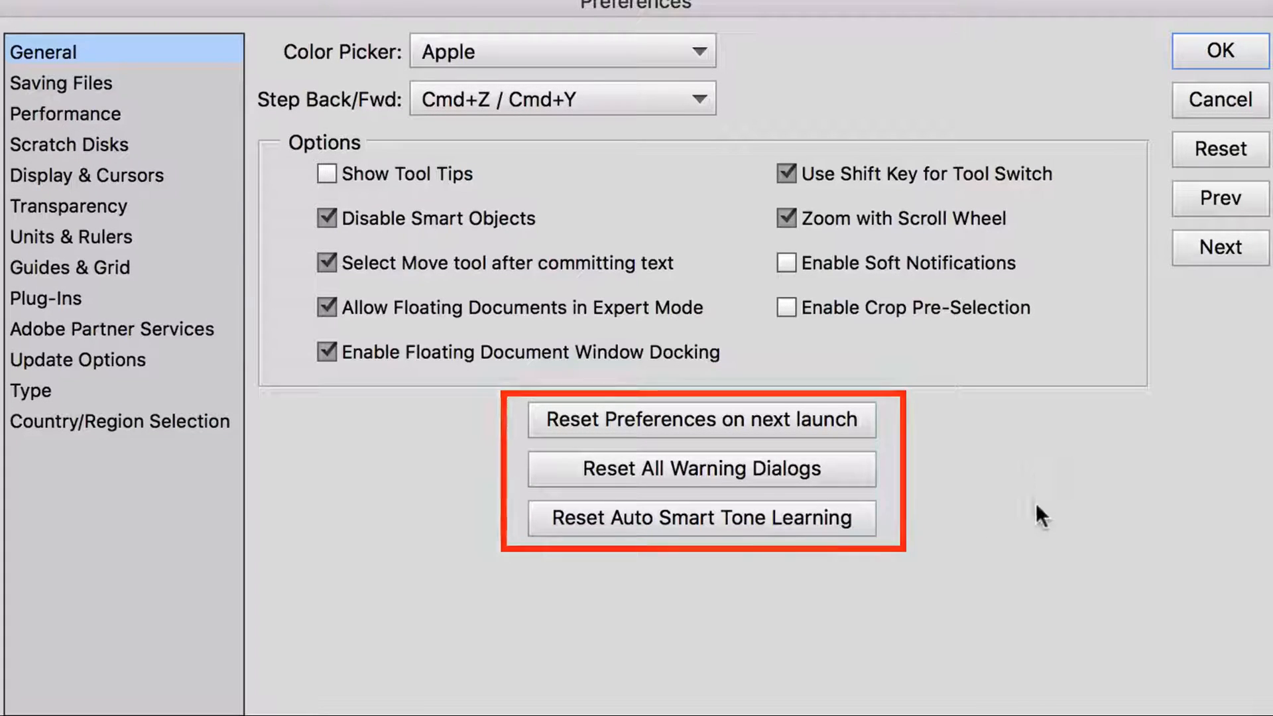
Show the three Reset buttons below the Options group in General preferences
{"action": "left_click", "coordinate": [701, 420]}
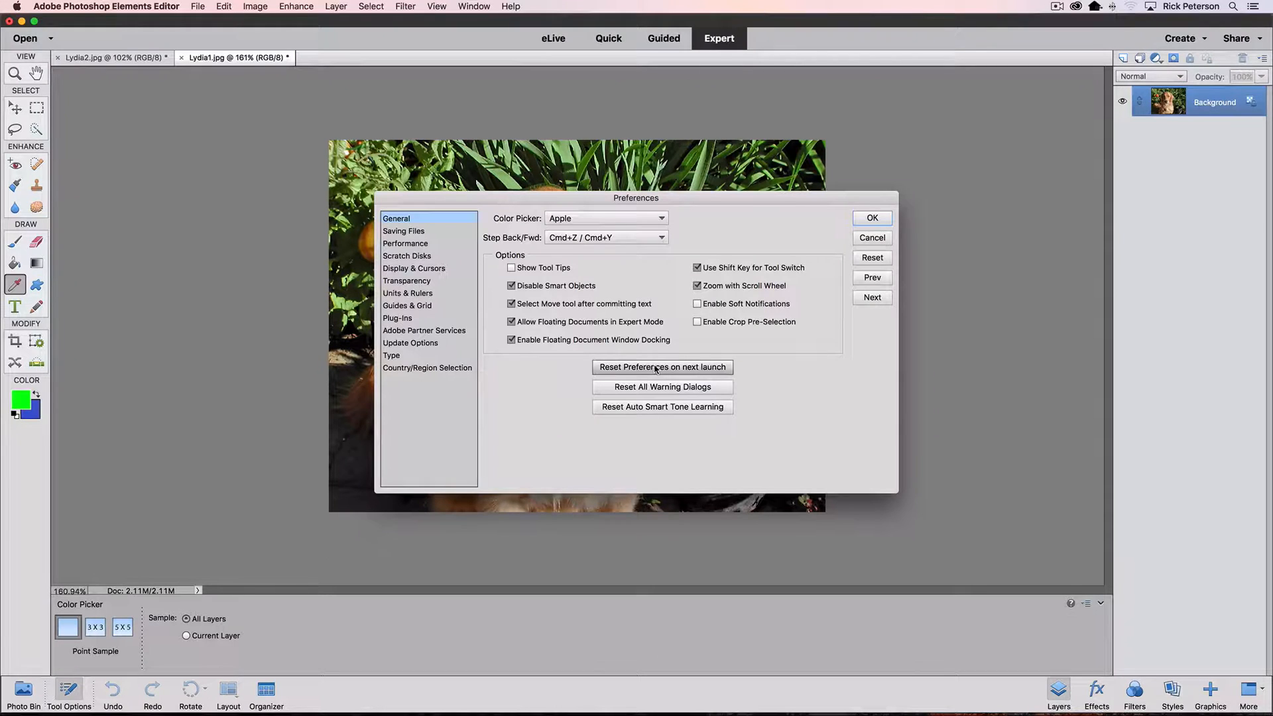
Request a preferences reset on next launch and confirm the alert
{"action": "left_click", "coordinate": [662, 366]}
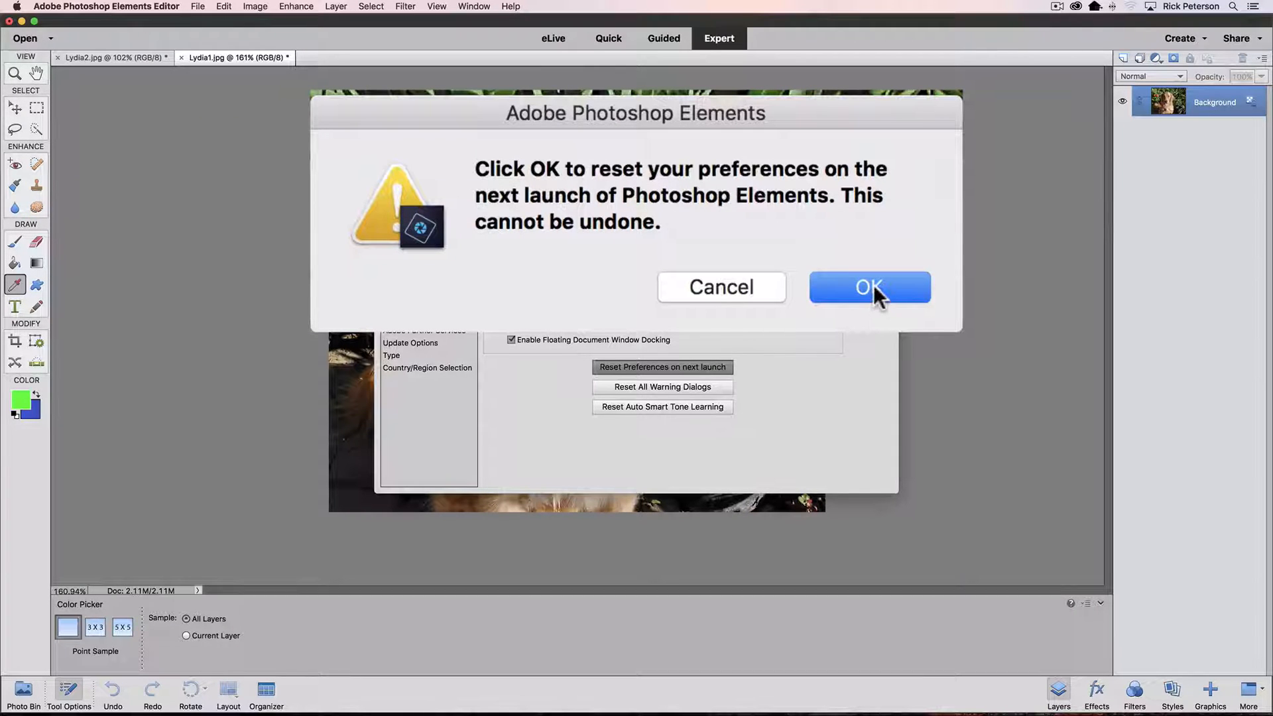
{"action": "left_click", "coordinate": [870, 287]}
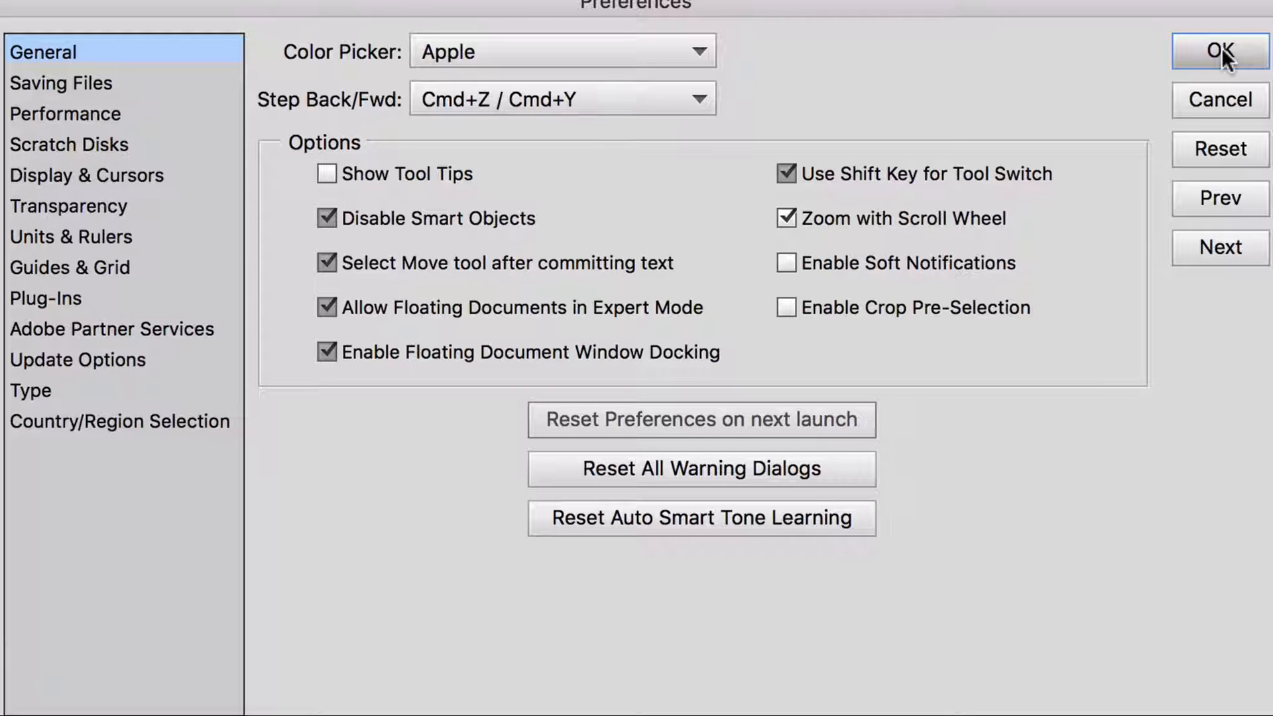
Delete the Lydia2.jpg layer with 'Don't show again' ticked, then reopen General preferences
{"action": "left_click", "coordinate": [1207, 52]}
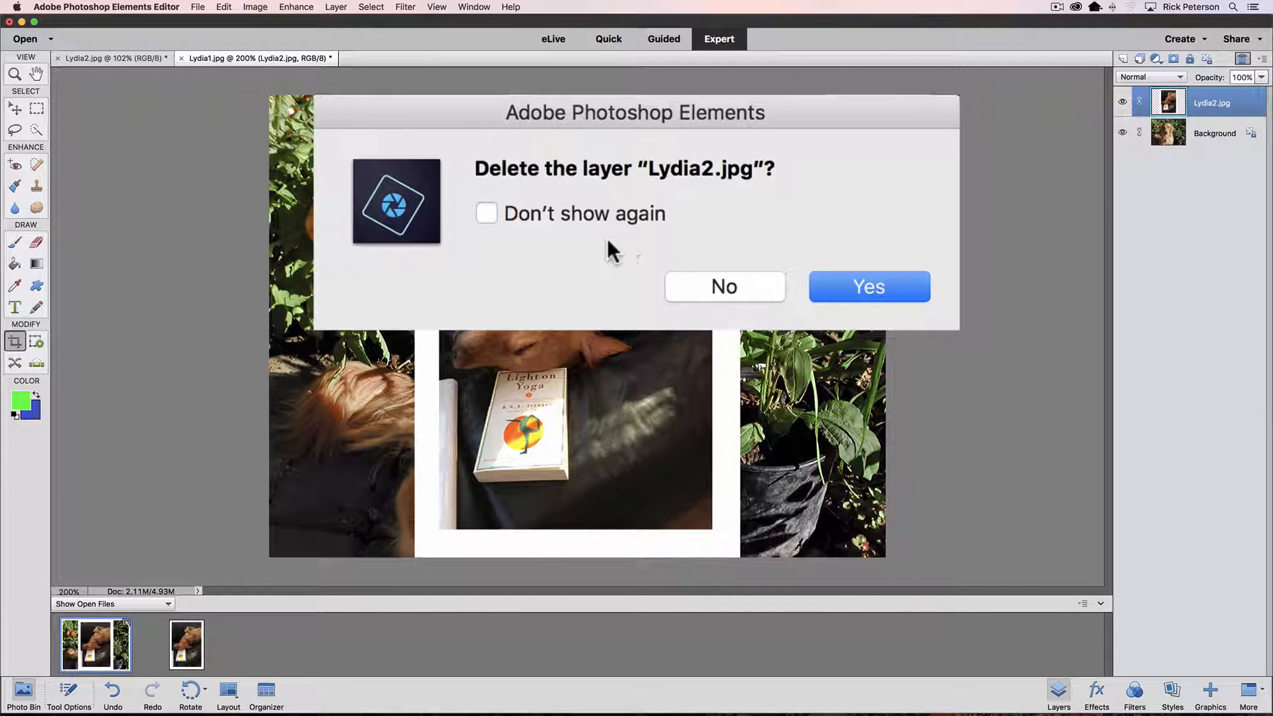
{"action": "left_click", "coordinate": [486, 213]}
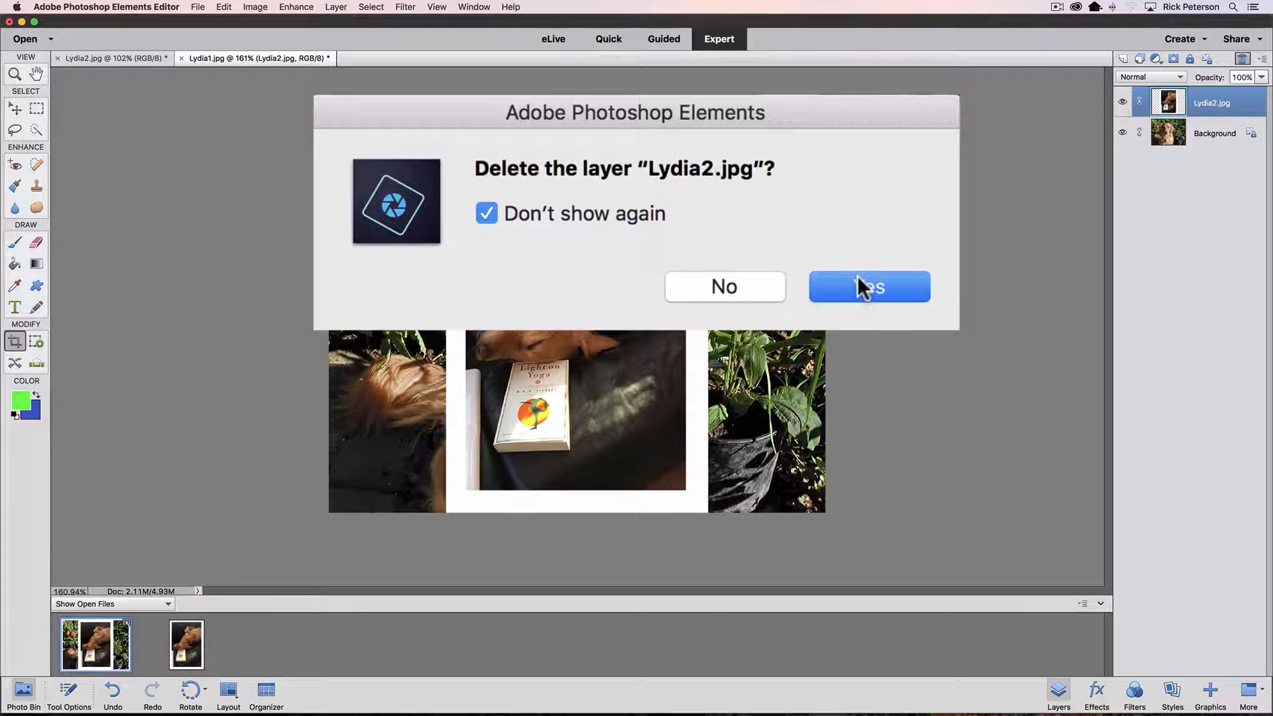
{"action": "left_click", "coordinate": [869, 286]}
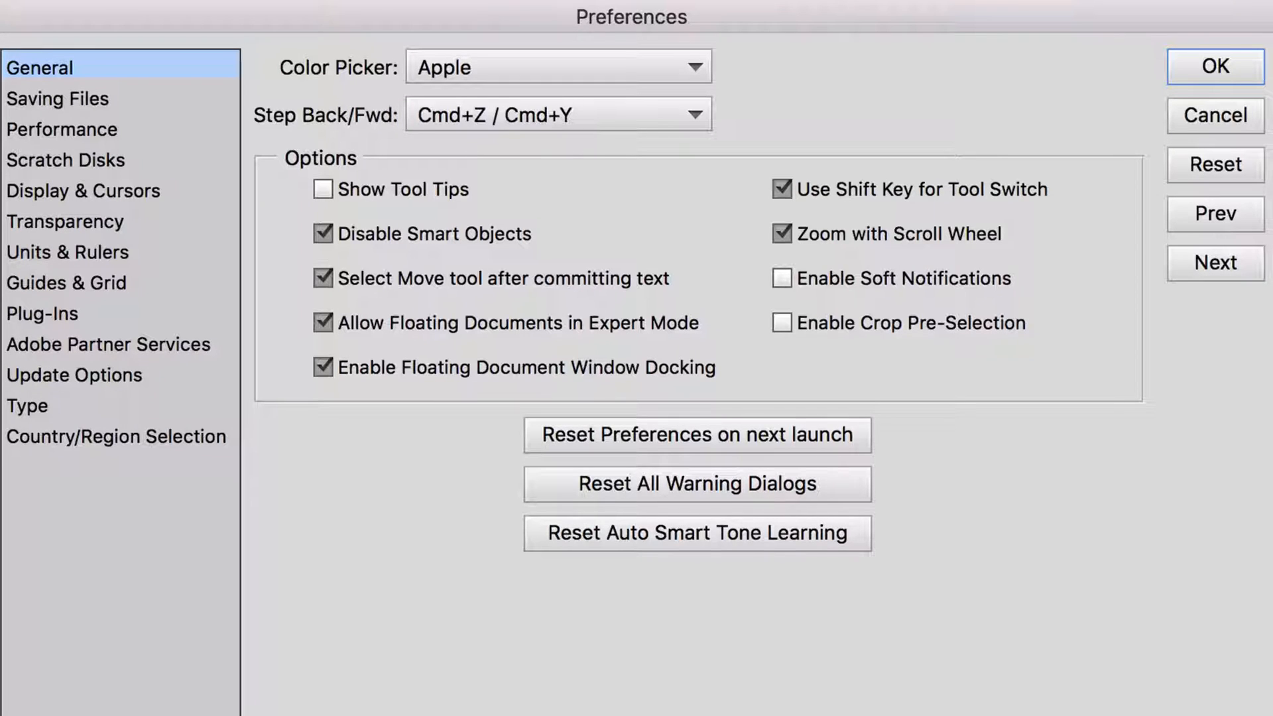
Launch Enhance > Auto Smart Tone on the dog photo and drag the correction joystick
{"action": "left_click", "coordinate": [697, 533]}
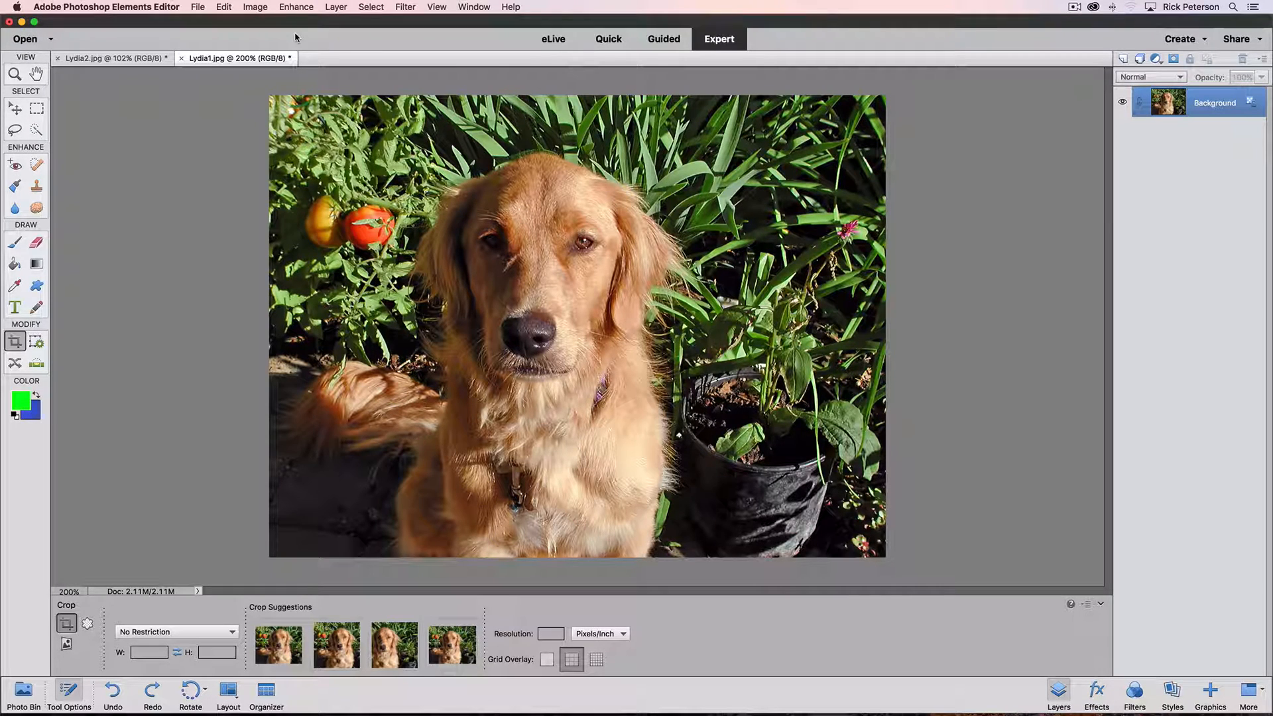
{"action": "left_click", "coordinate": [295, 6]}
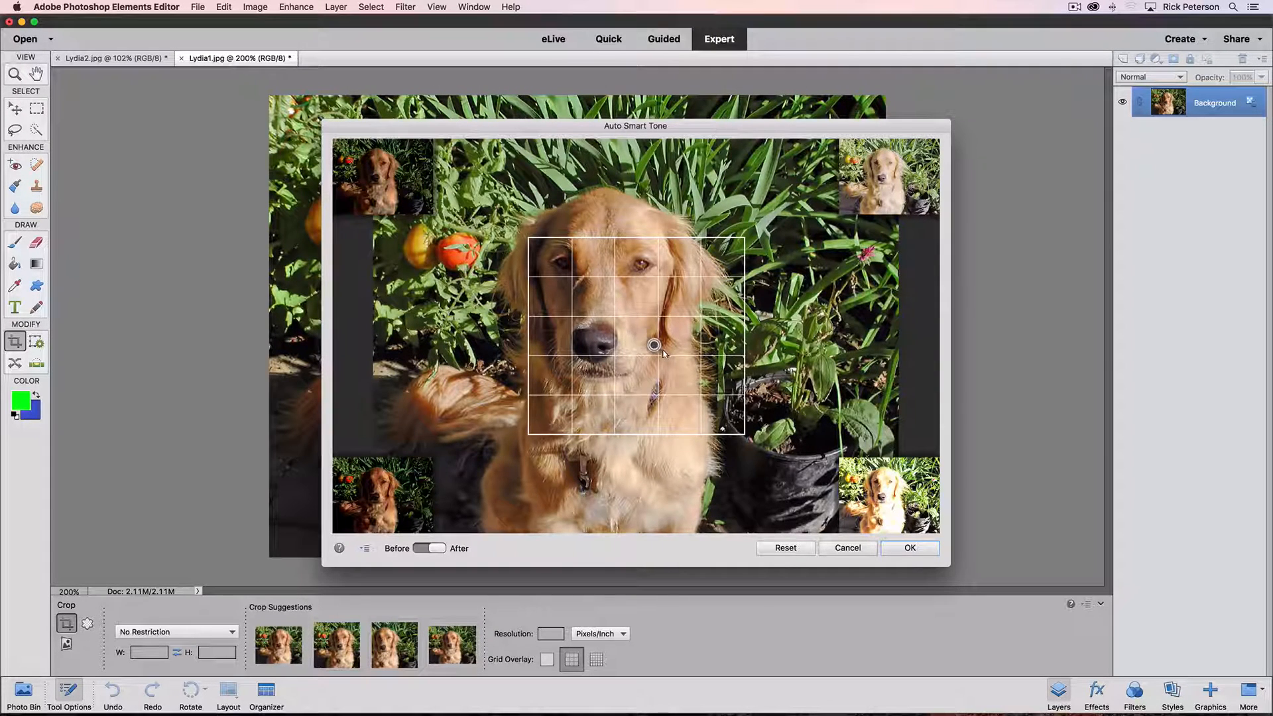
{"action": "left_click_drag", "start_coordinate": [655, 345], "coordinate": [696, 375]}
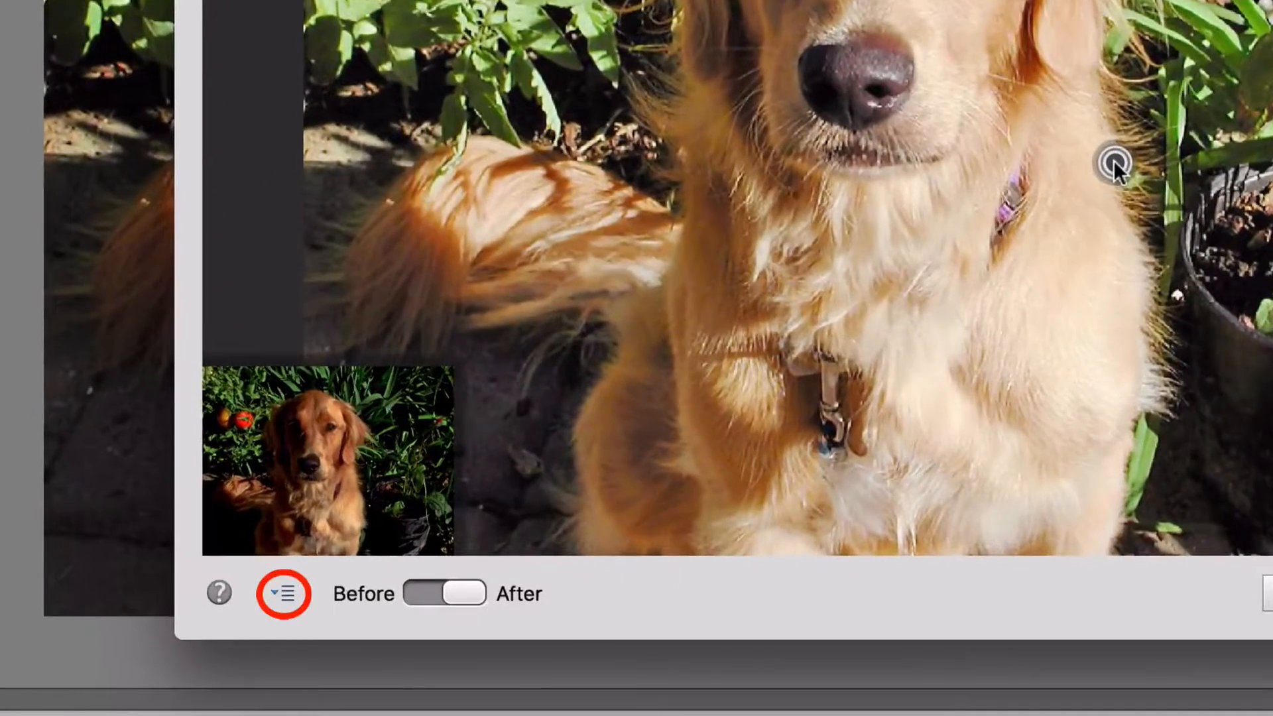
Review the Auto Smart Tone options menu, then cancel without applying the correction
{"action": "left_click", "coordinate": [286, 595]}
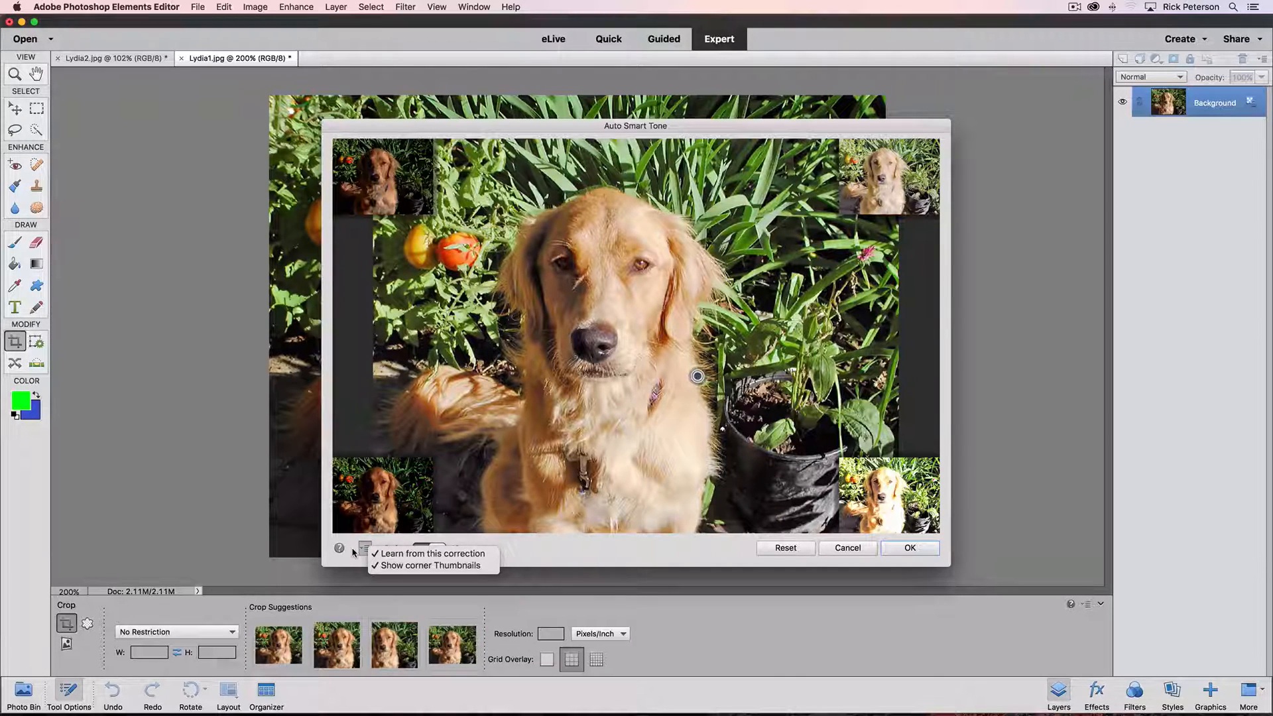
{"action": "left_click", "coordinate": [910, 548]}
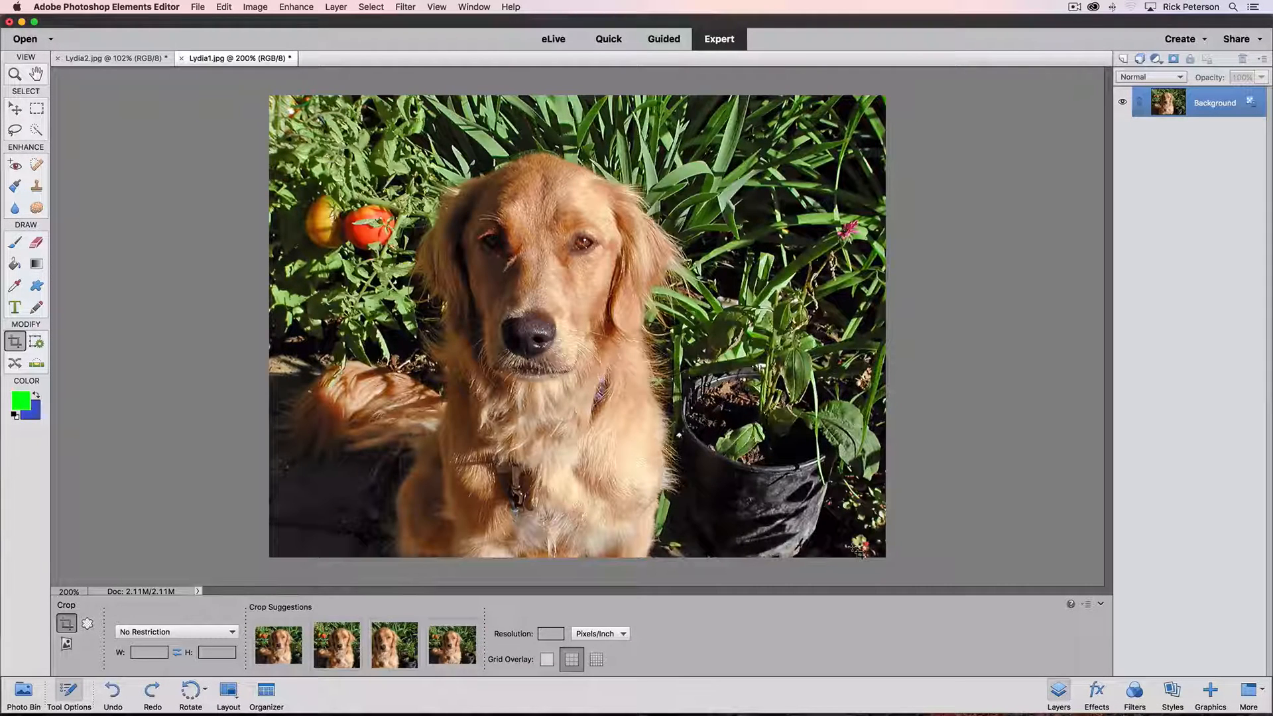